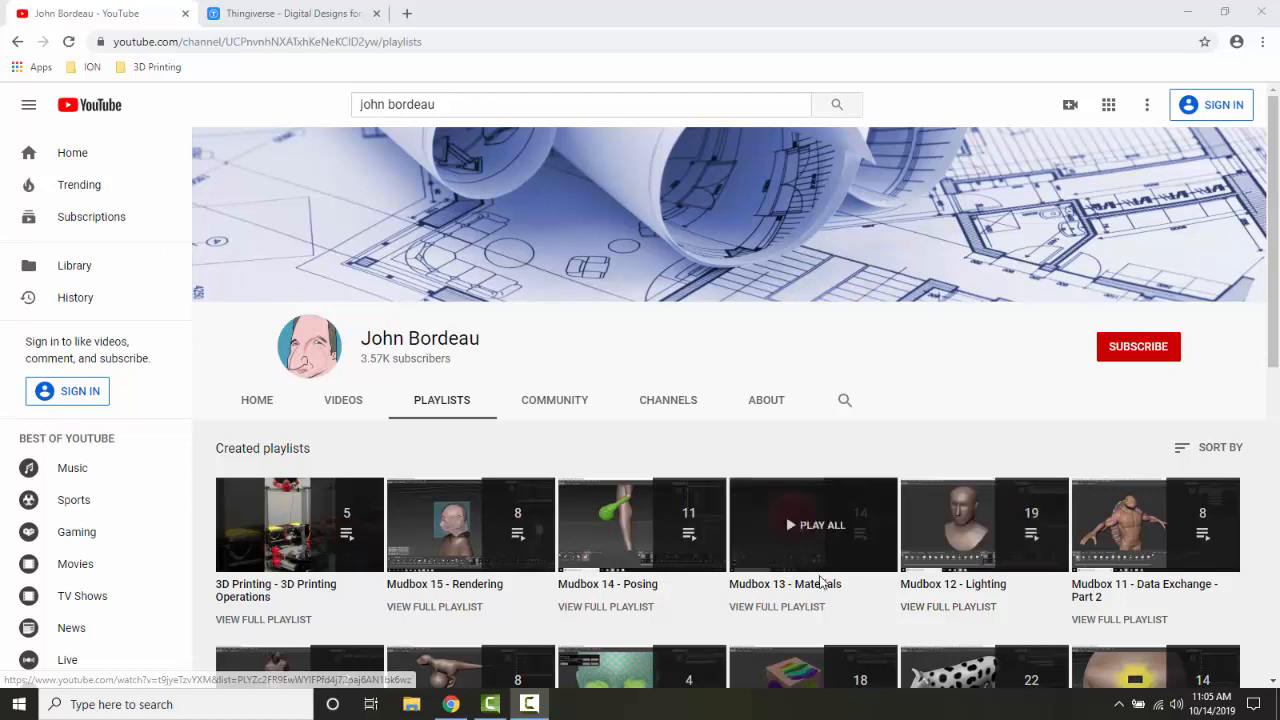
{"action": "mouse_move", "coordinate": [800, 448]}
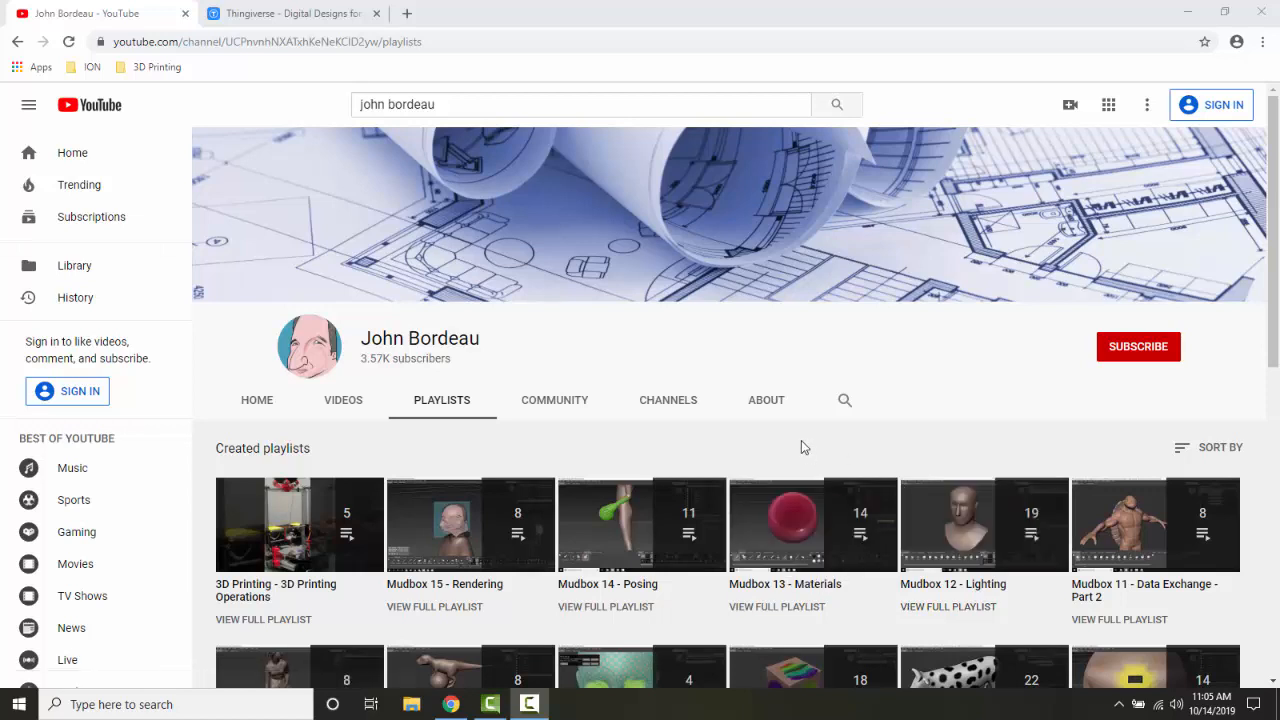
{"action": "mouse_move", "coordinate": [302, 134]}
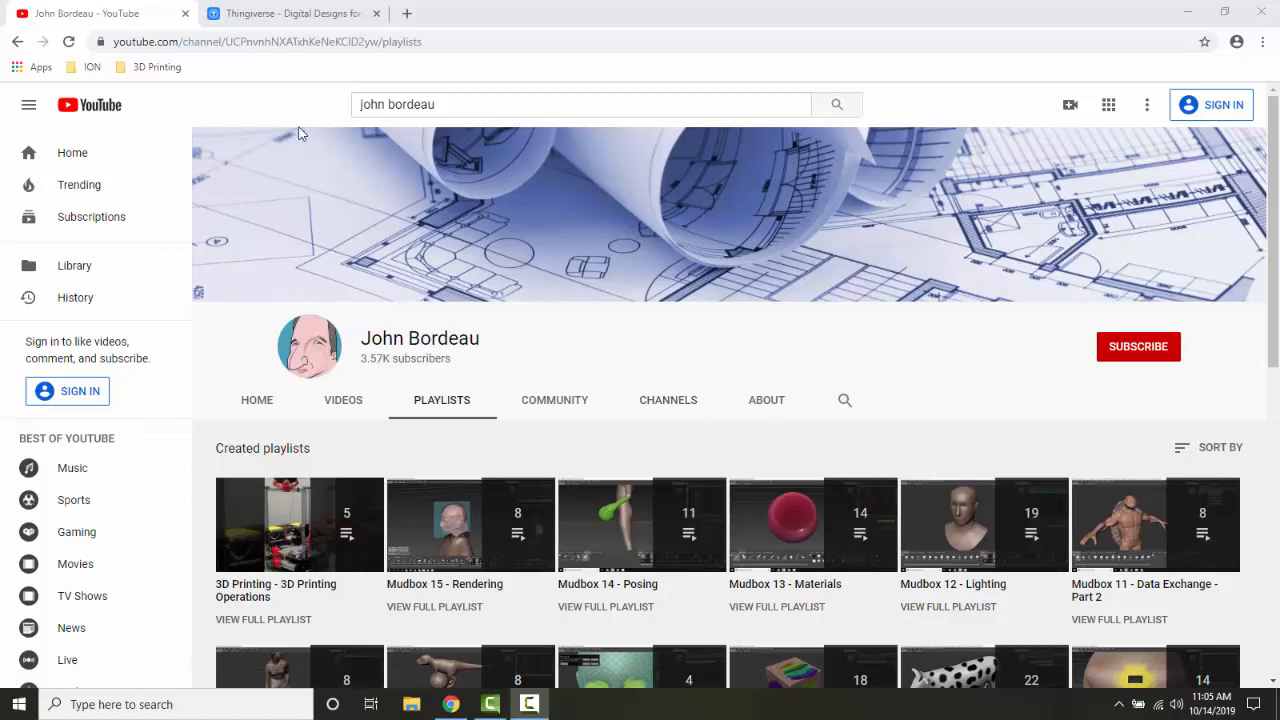
{"action": "left_click", "coordinate": [290, 12]}
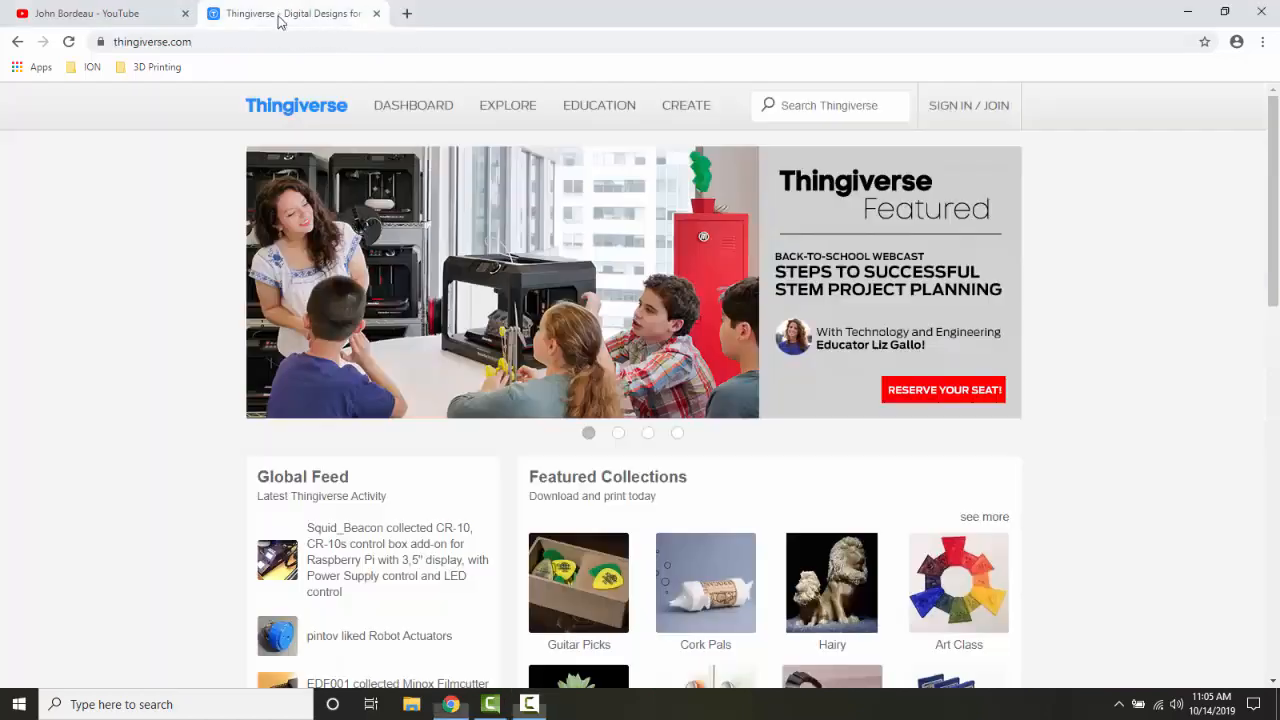
{"action": "left_click", "coordinate": [150, 42]}
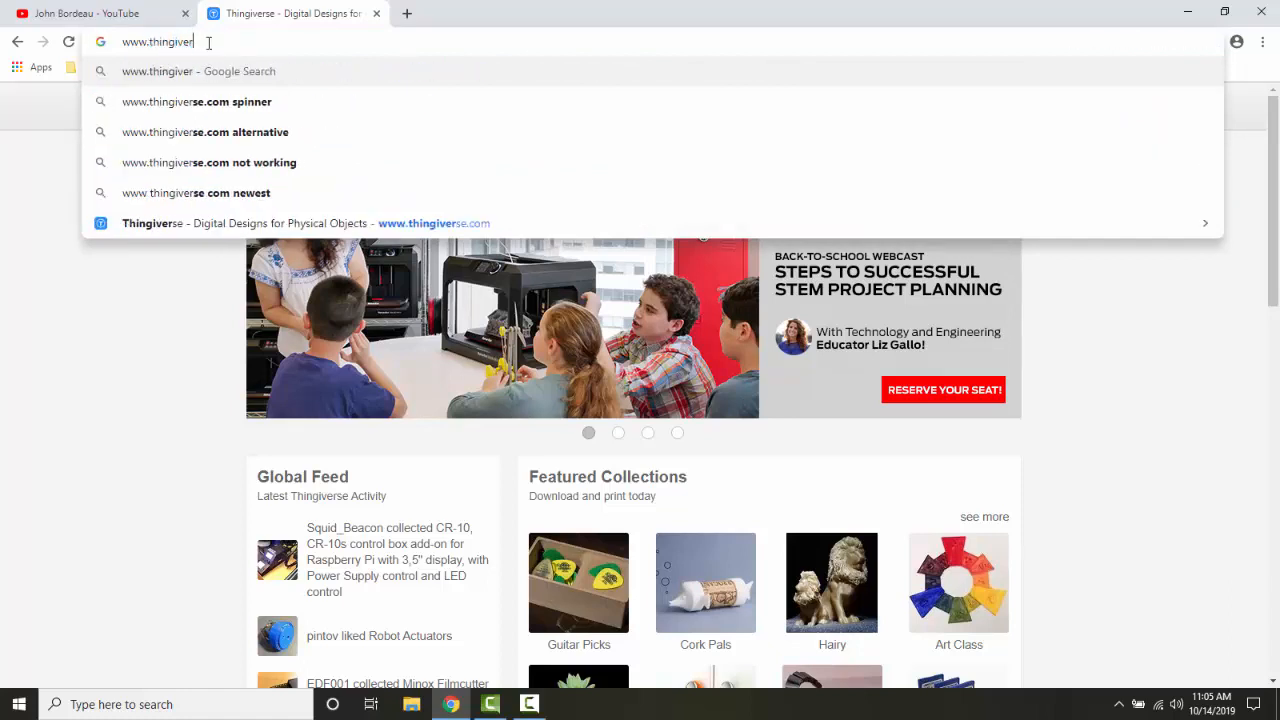
{"action": "key", "text": "Backspace"}
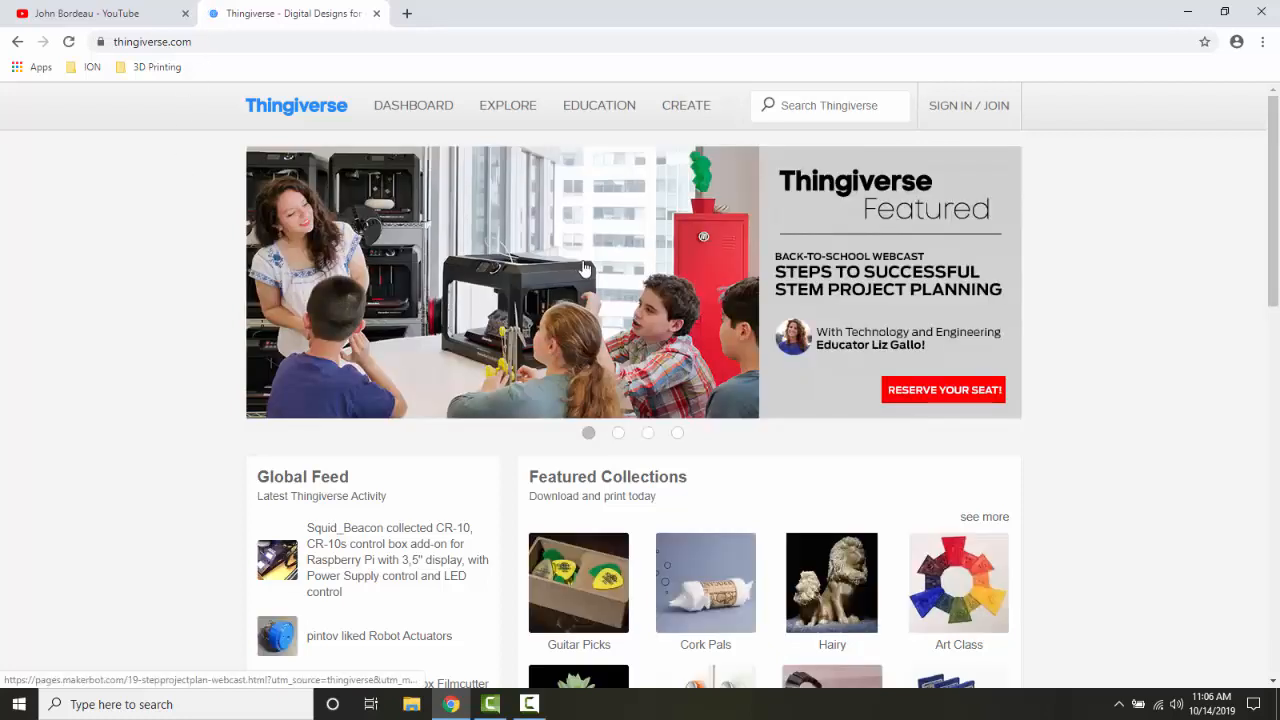
{"action": "mouse_move", "coordinate": [572, 280]}
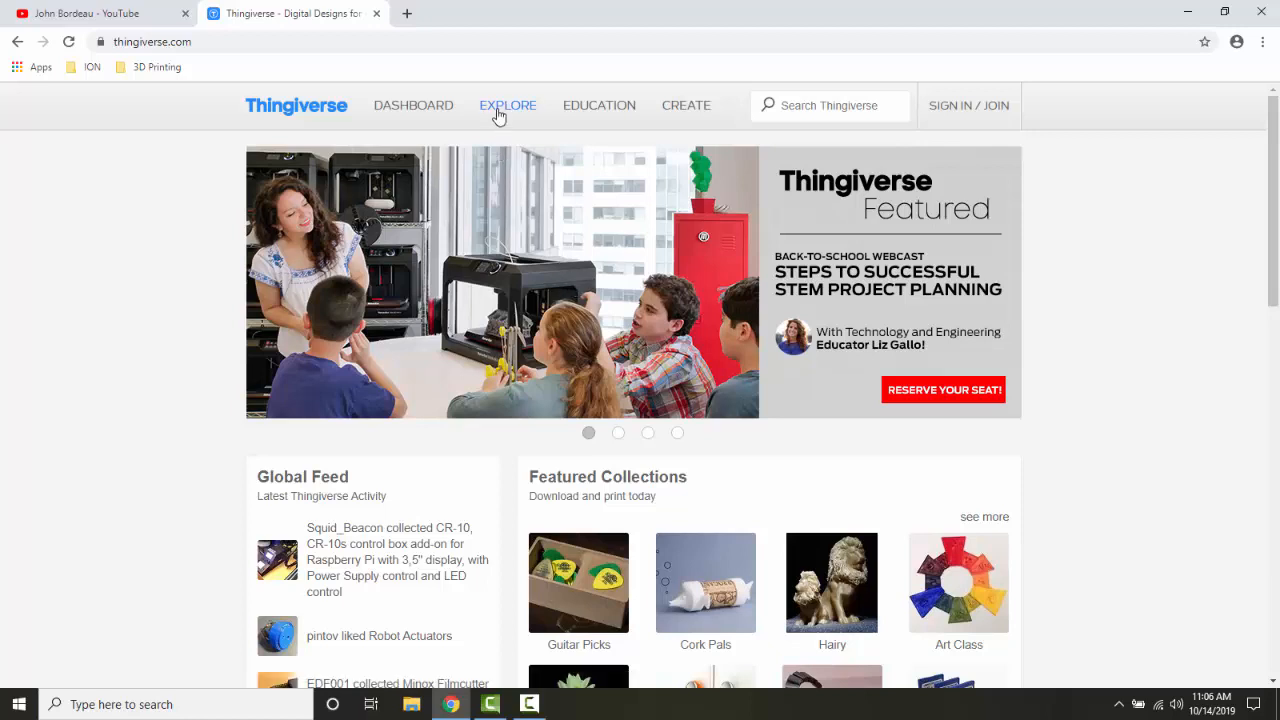
Open the Explore menu listing things, collections, categories and apps
{"action": "left_click", "coordinate": [508, 104]}
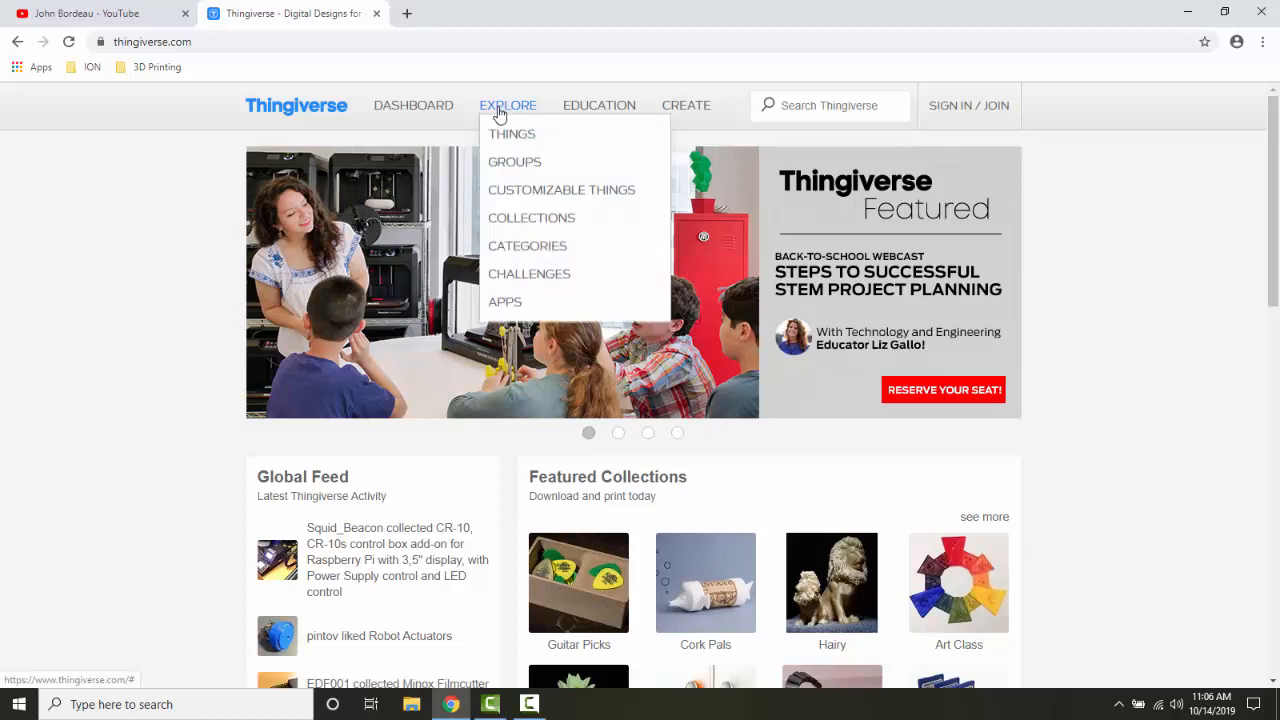
{"action": "mouse_move", "coordinate": [560, 190]}
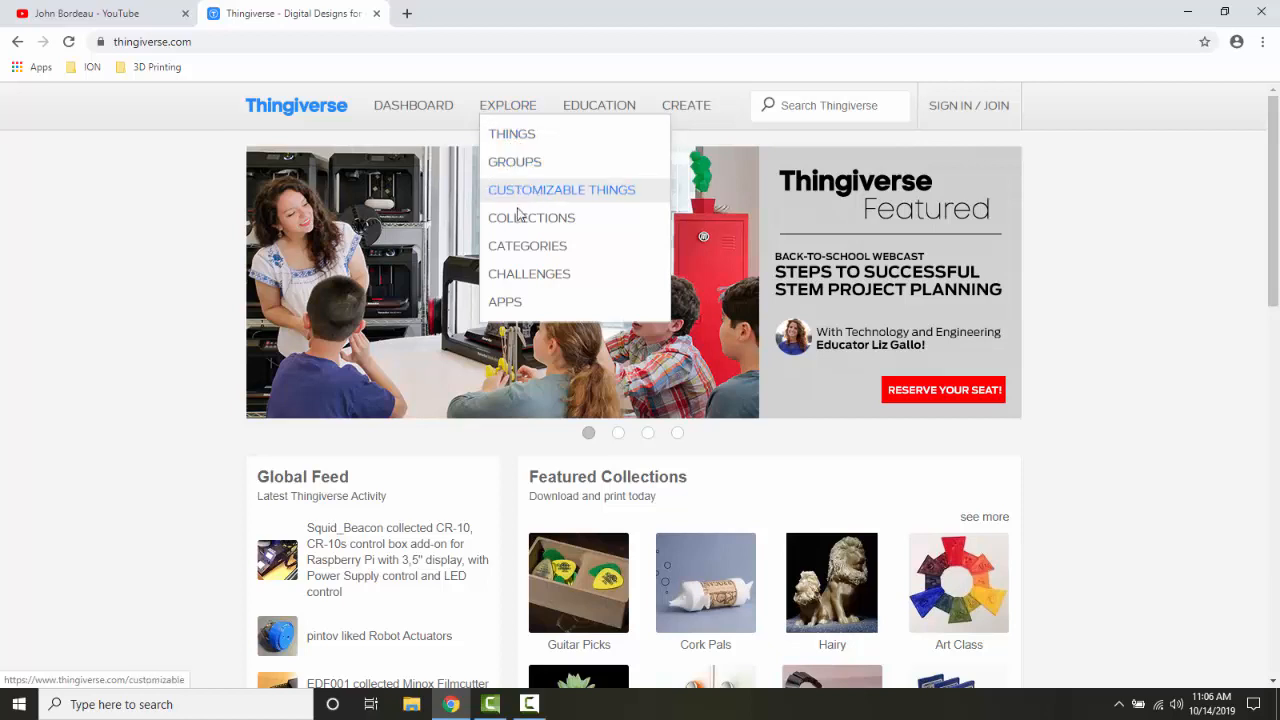
{"action": "mouse_move", "coordinate": [528, 246]}
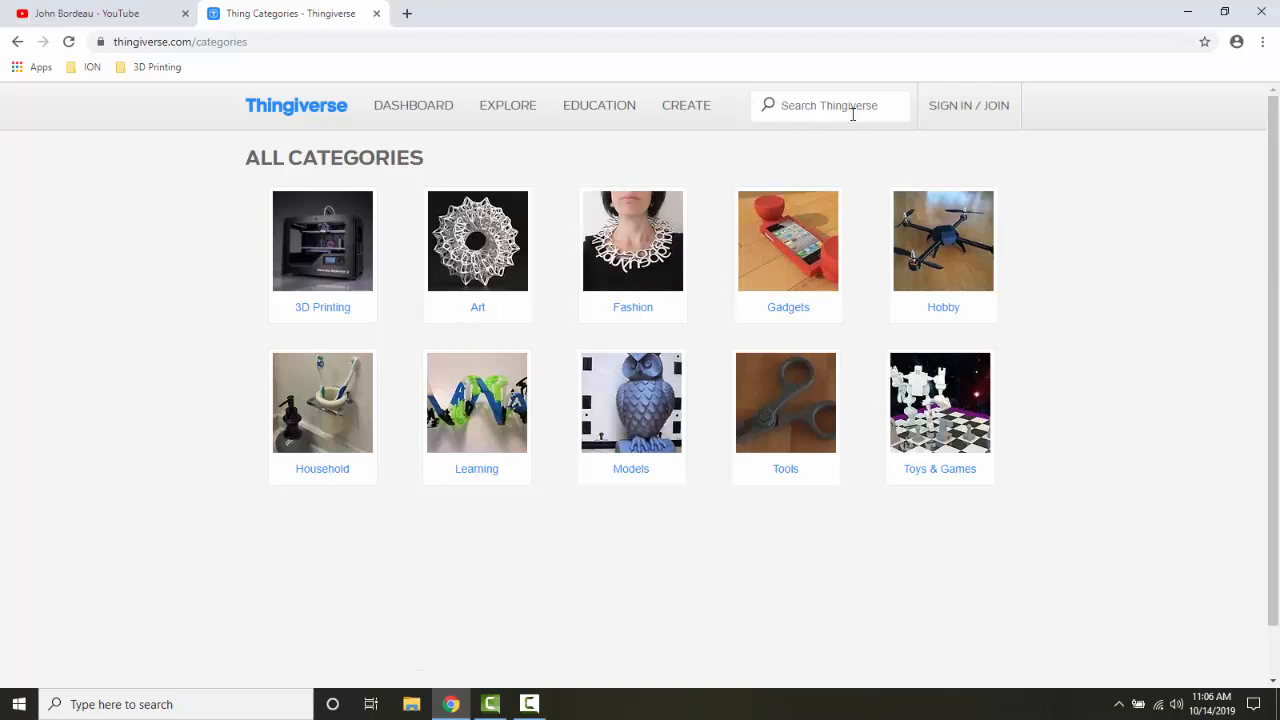
Search Thingiverse for 'rush keychain' and pick the red Rush Keychain result
{"action": "left_click", "coordinate": [830, 104]}
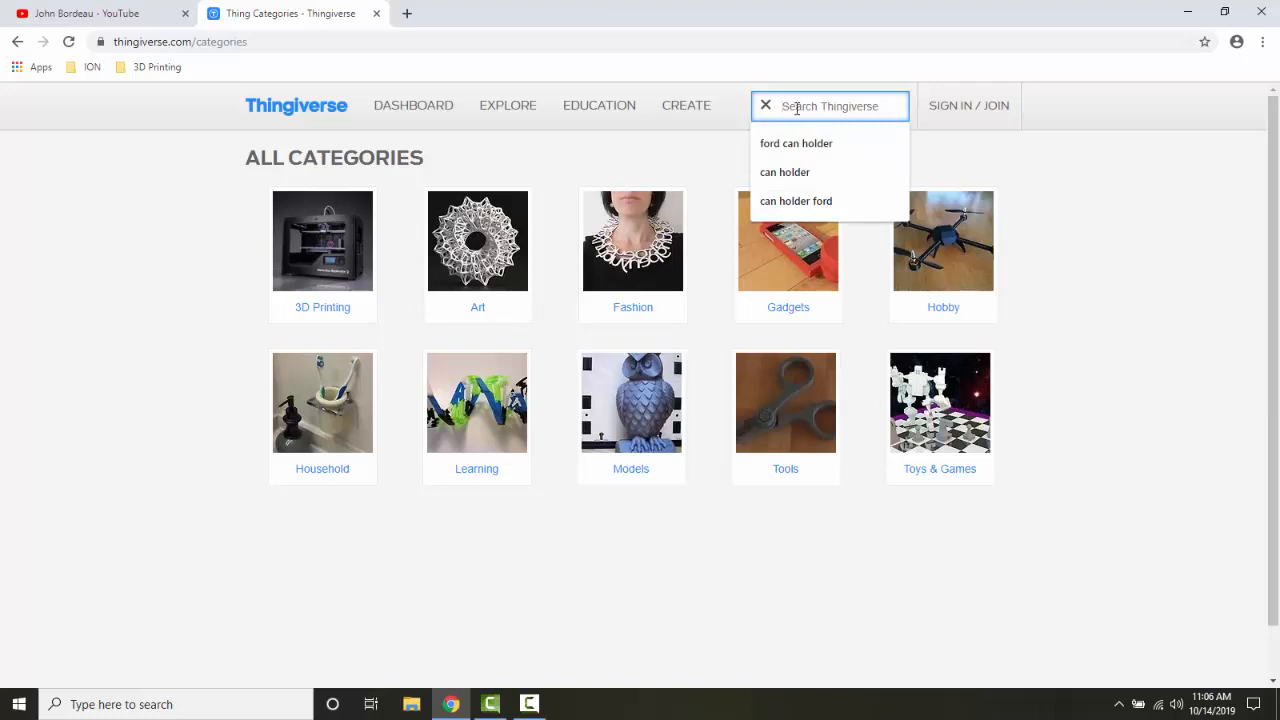
{"action": "type", "text": "rush"}
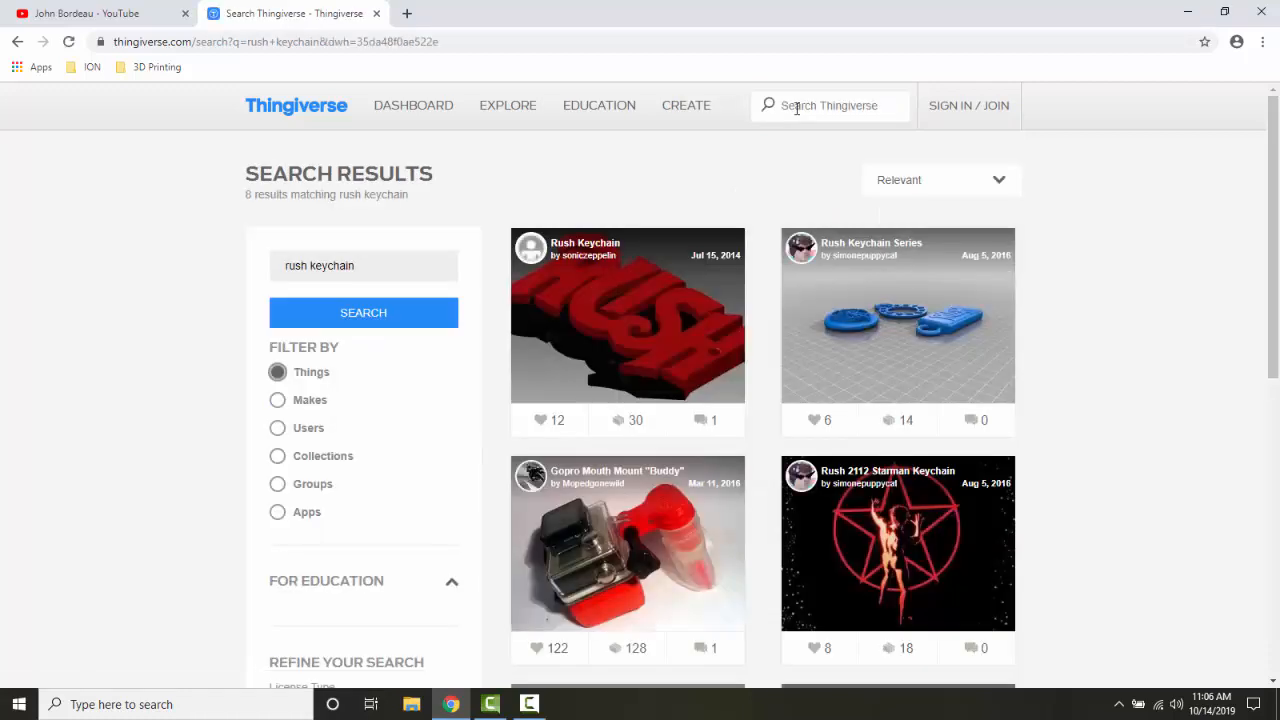
{"action": "mouse_move", "coordinate": [884, 352]}
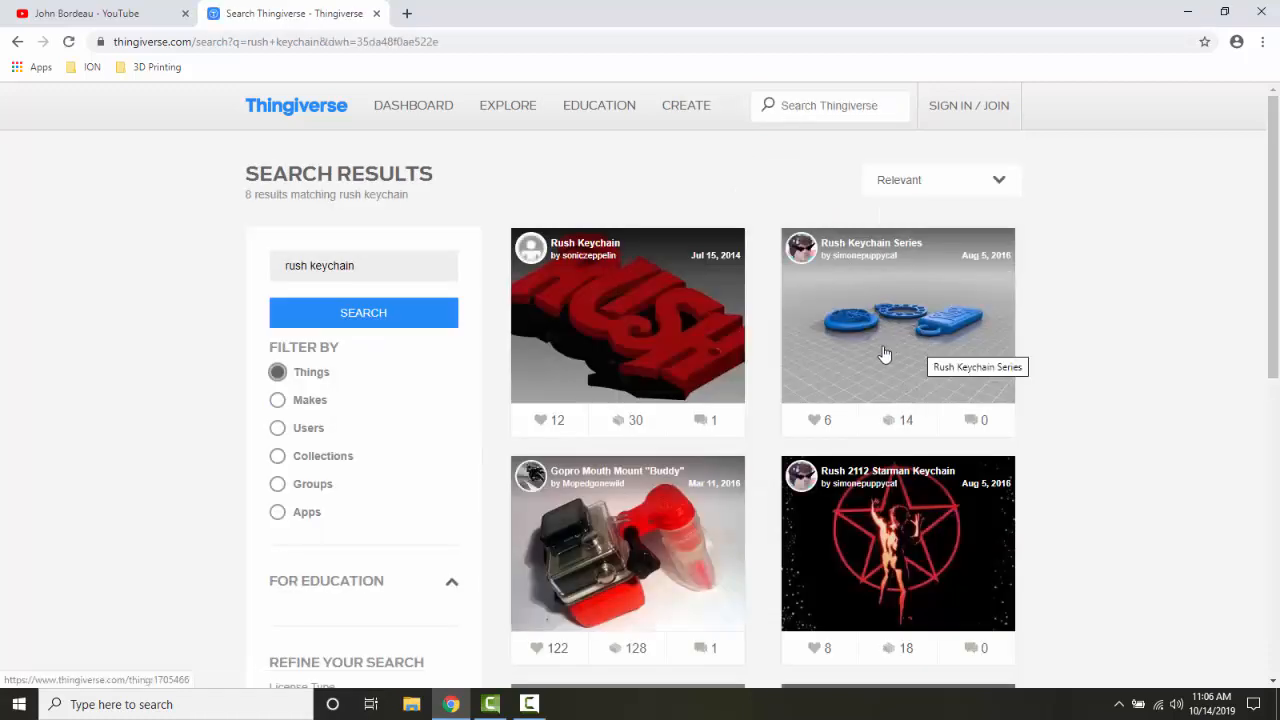
{"action": "mouse_move", "coordinate": [560, 350]}
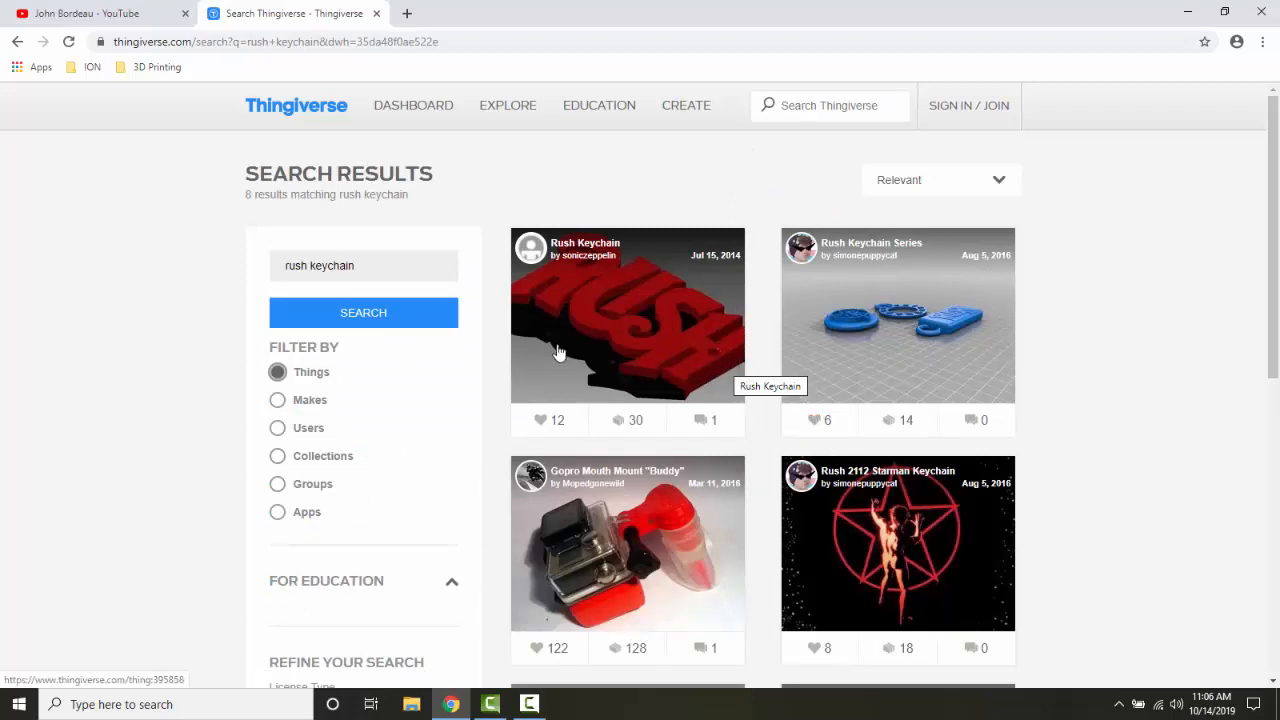
{"action": "mouse_move", "coordinate": [584, 344]}
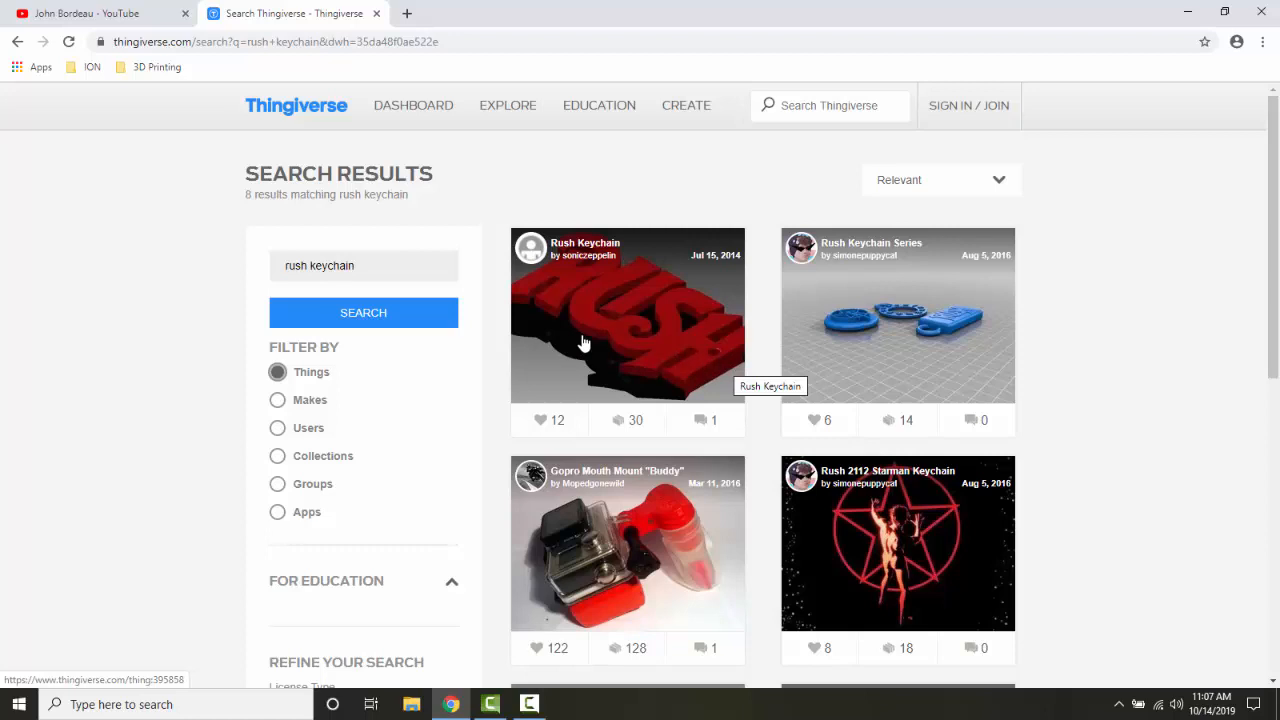
{"action": "mouse_move", "coordinate": [616, 328]}
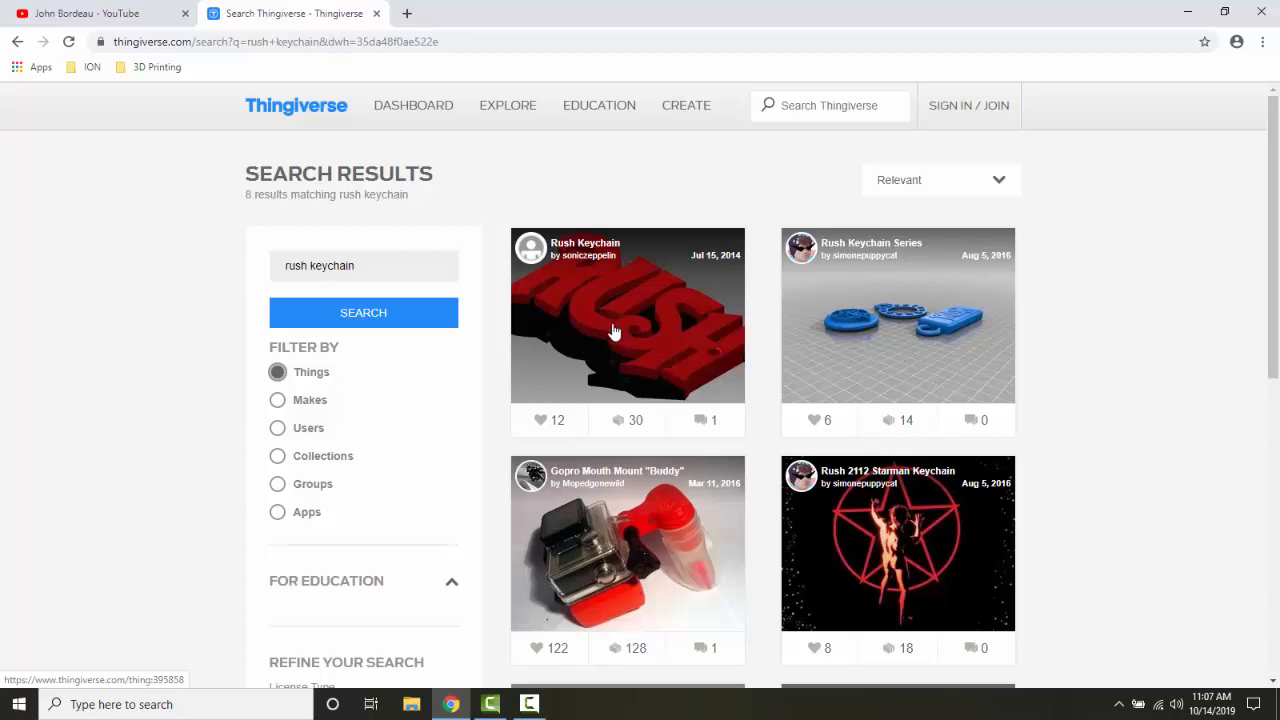
{"action": "mouse_move", "coordinate": [616, 336]}
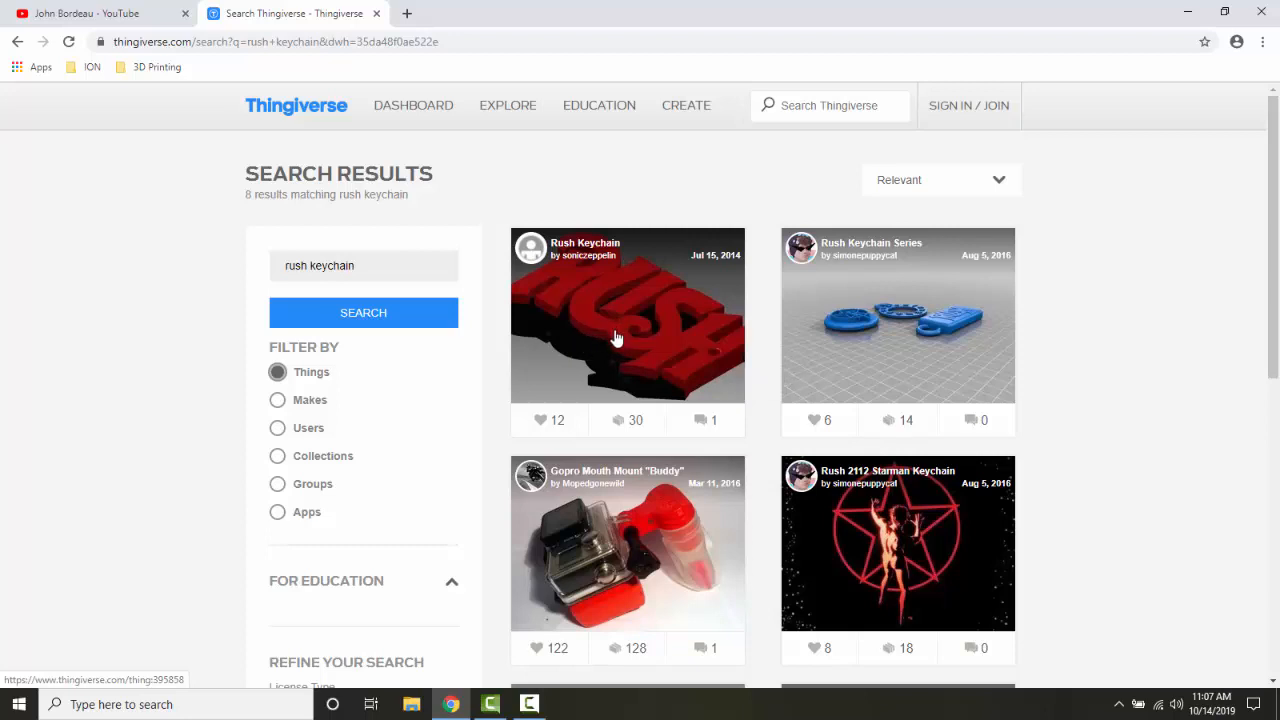
{"action": "mouse_move", "coordinate": [604, 336]}
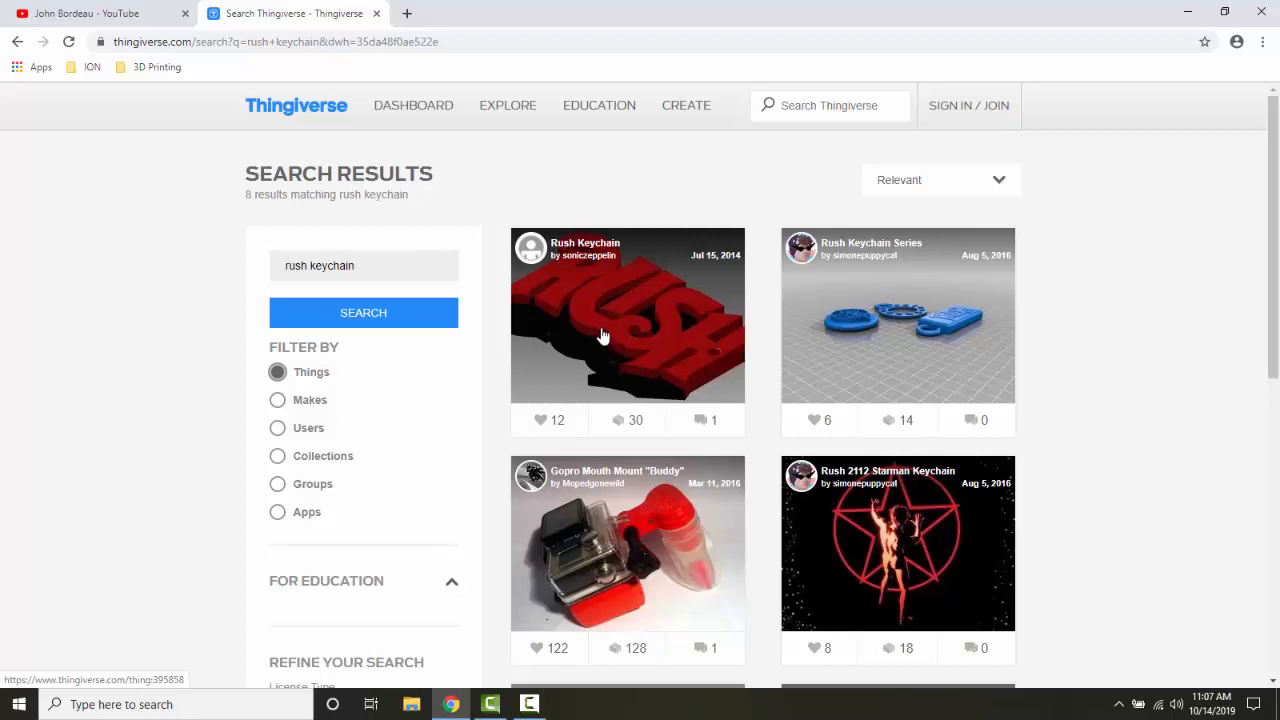
{"action": "left_click", "coordinate": [600, 336]}
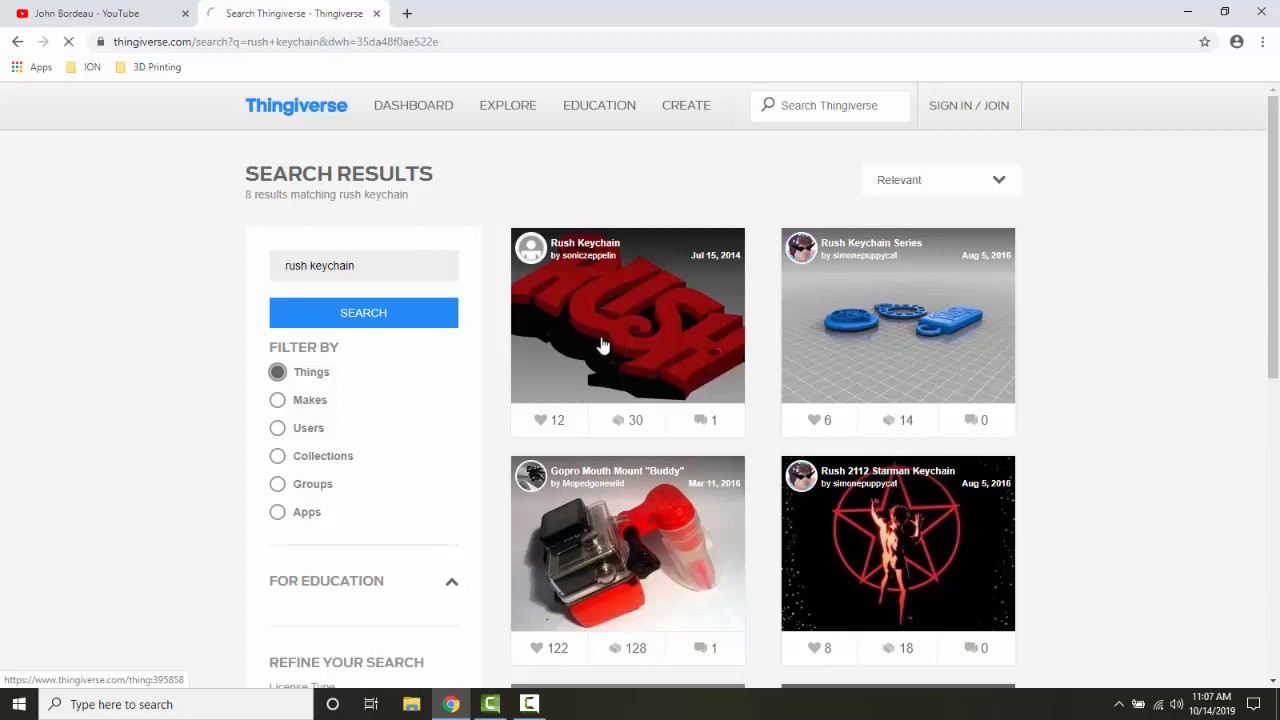
Open sonicrzeppelin's Rush Keychain page and scroll through its summary, tags and license
{"action": "left_click", "coordinate": [628, 316]}
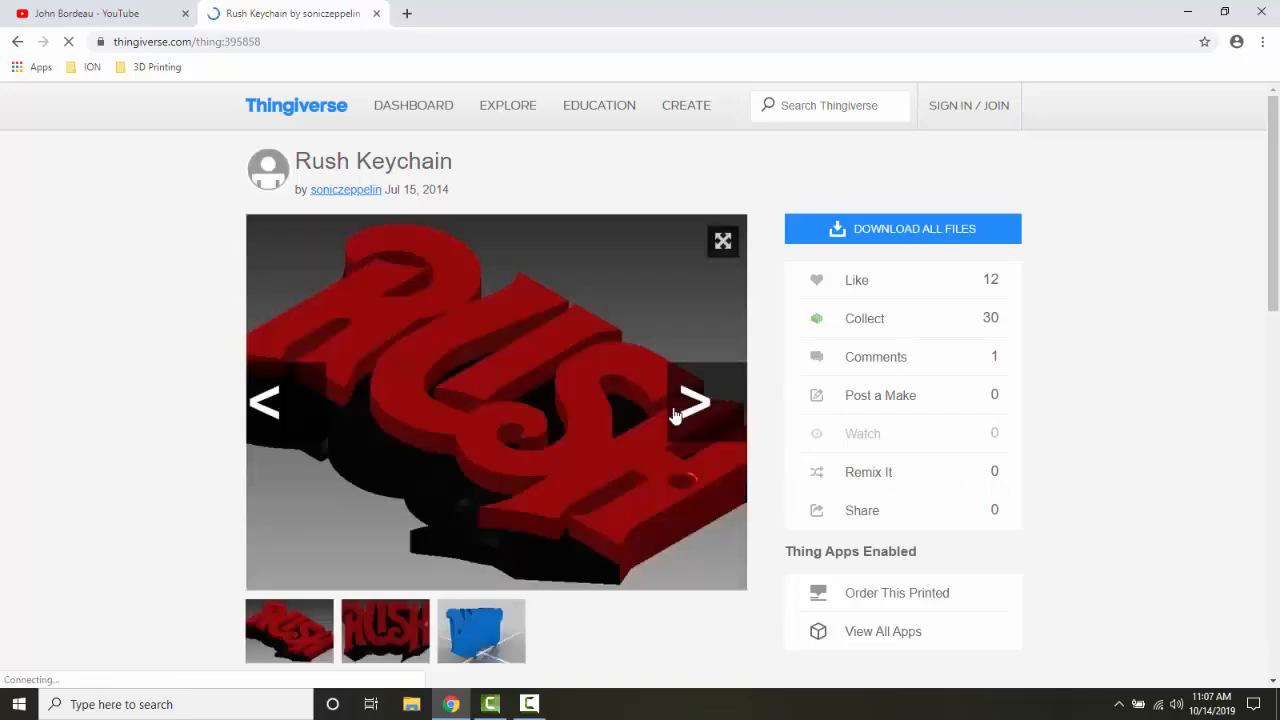
{"action": "scroll", "scroll_direction": "down", "scroll_amount": 3}
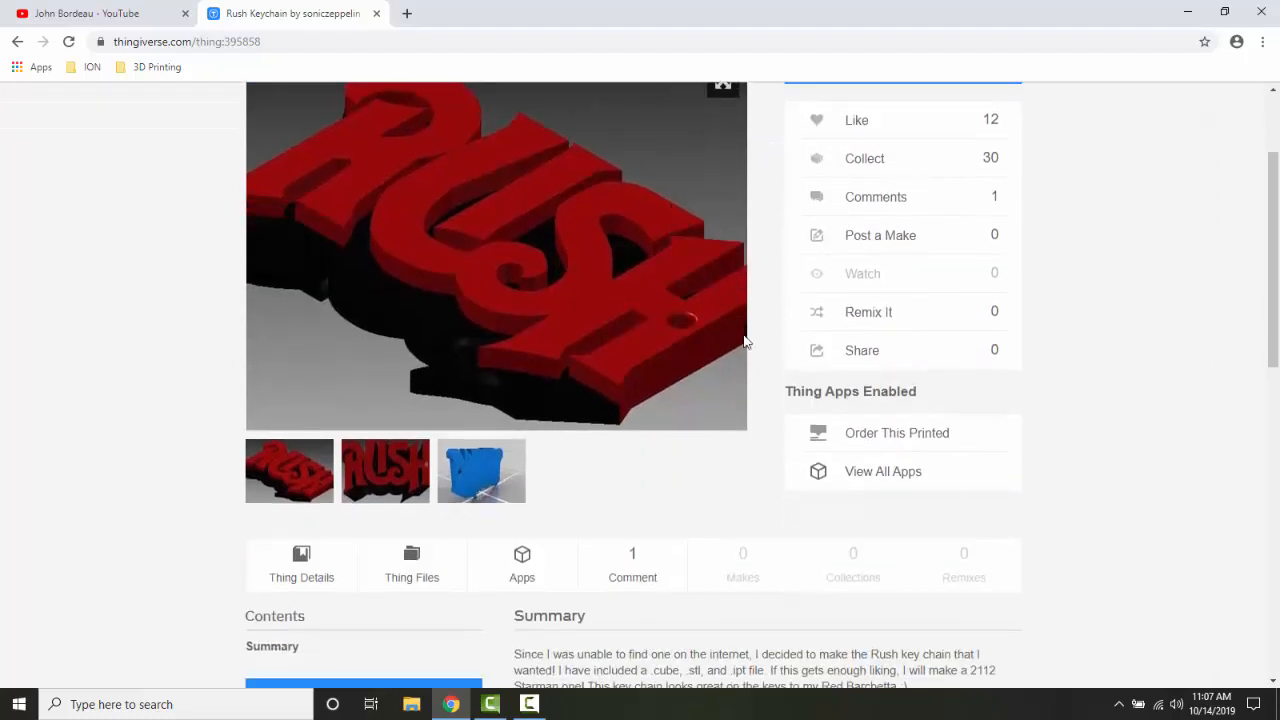
{"action": "scroll", "scroll_direction": "down", "scroll_amount": 3}
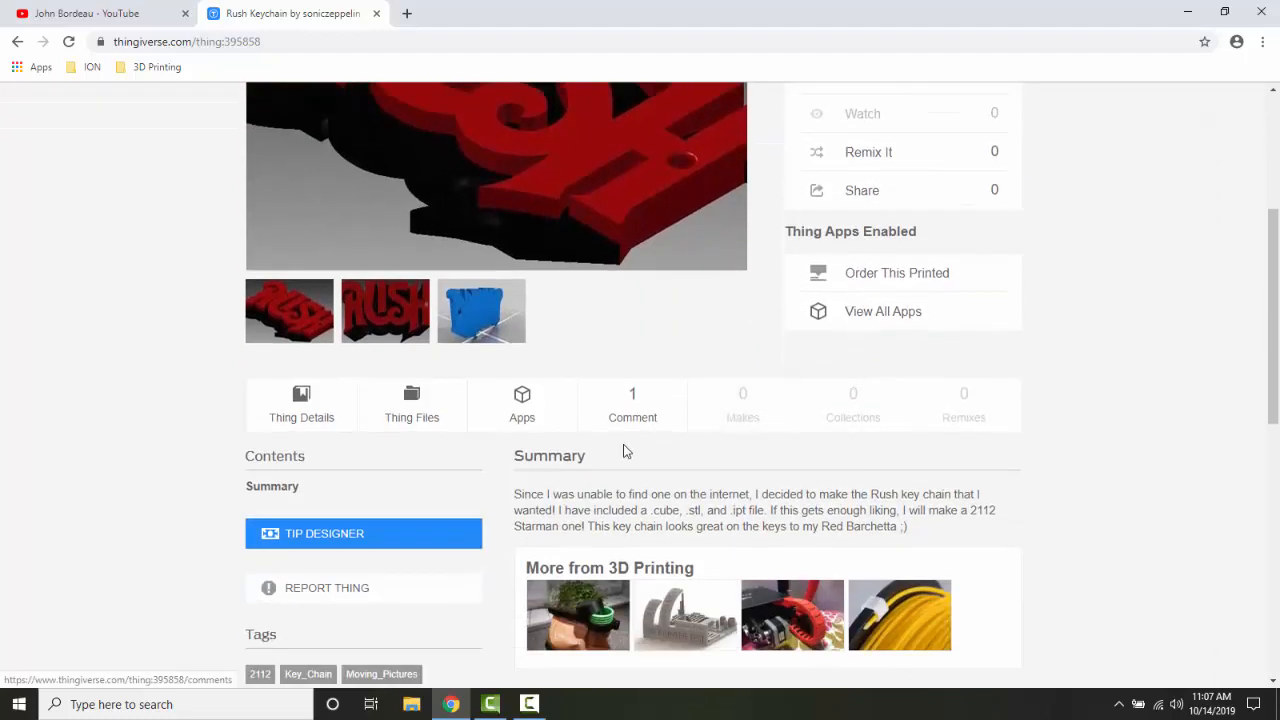
{"action": "mouse_move", "coordinate": [338, 442]}
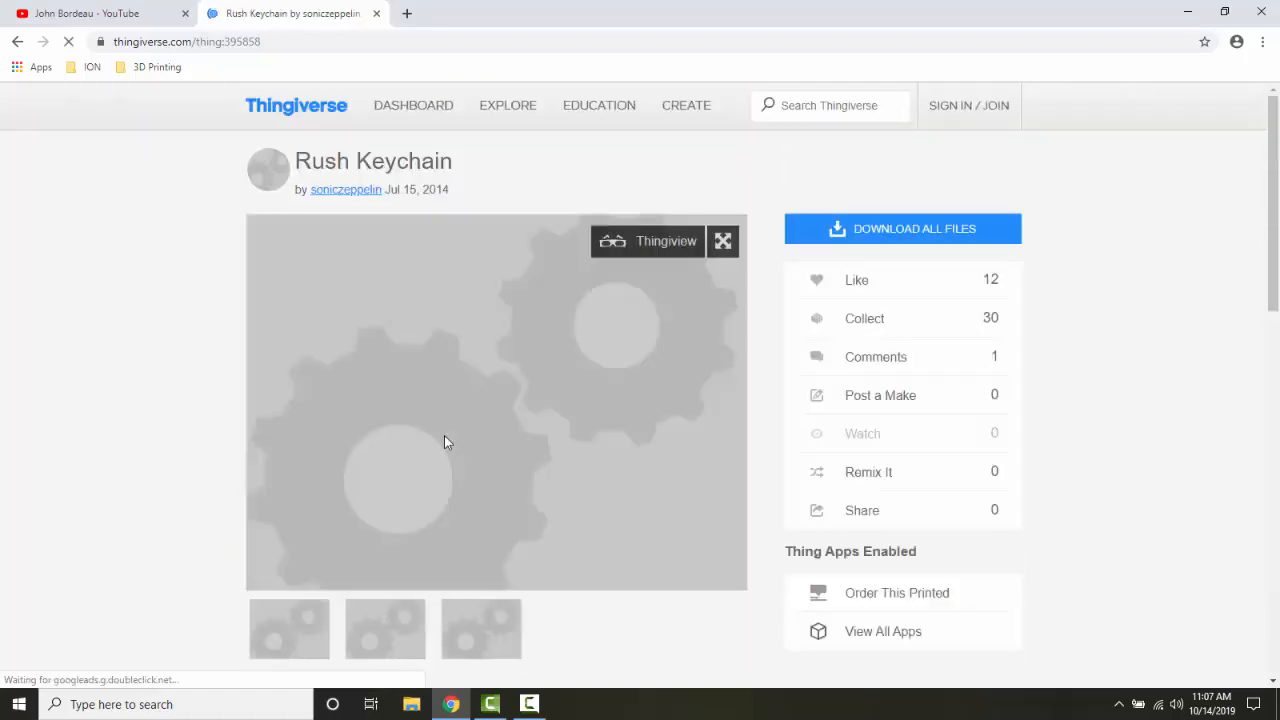
{"action": "scroll", "scroll_direction": "down", "scroll_amount": 3}
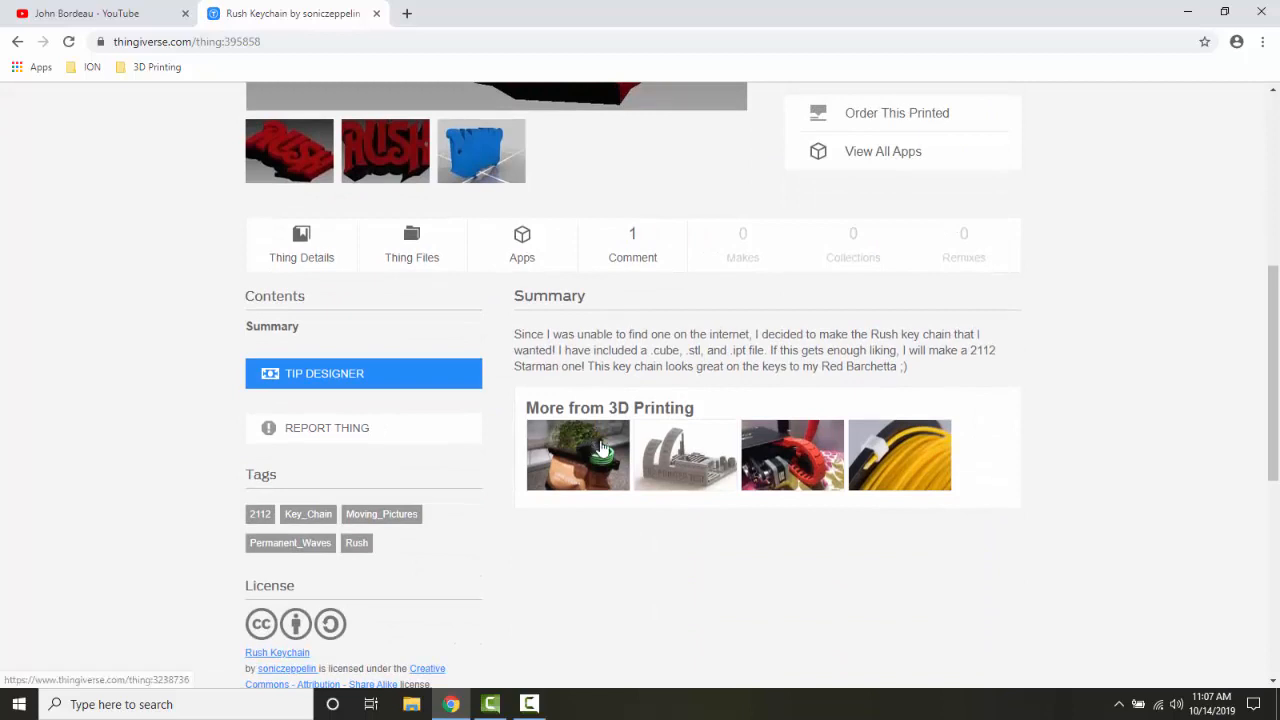
{"action": "mouse_move", "coordinate": [628, 348]}
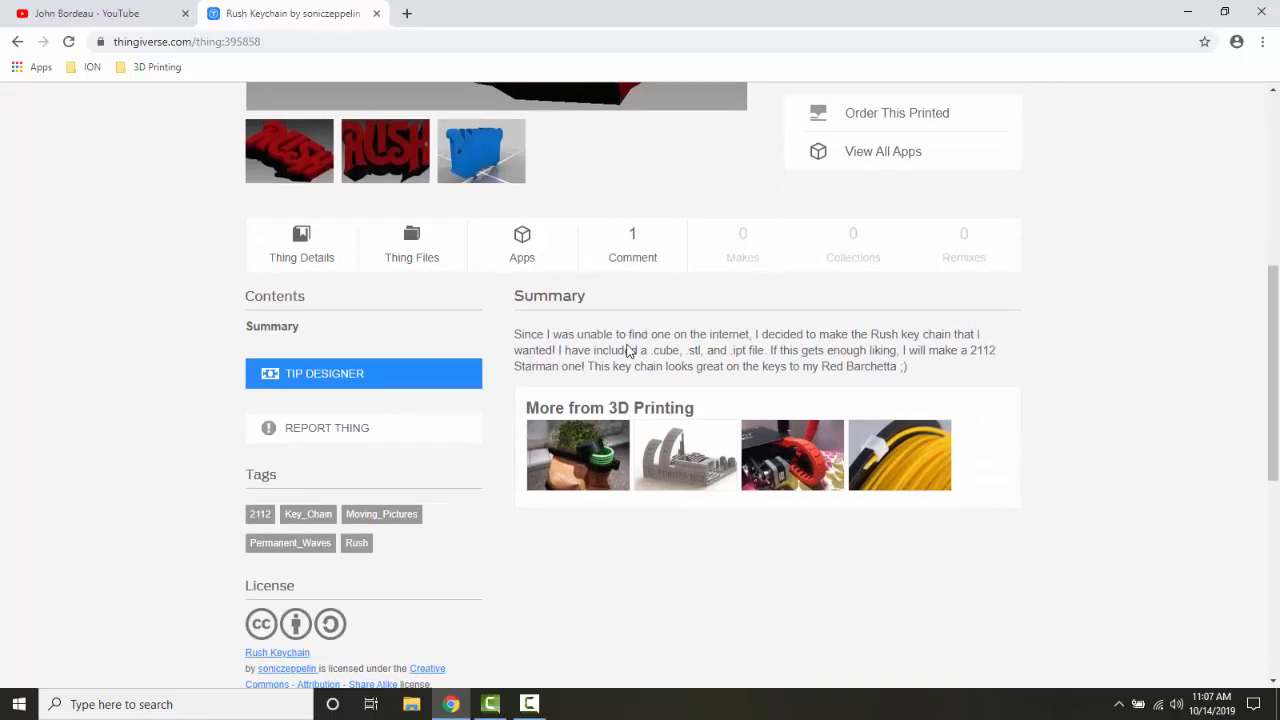
{"action": "scroll", "scroll_direction": "down", "scroll_amount": 3}
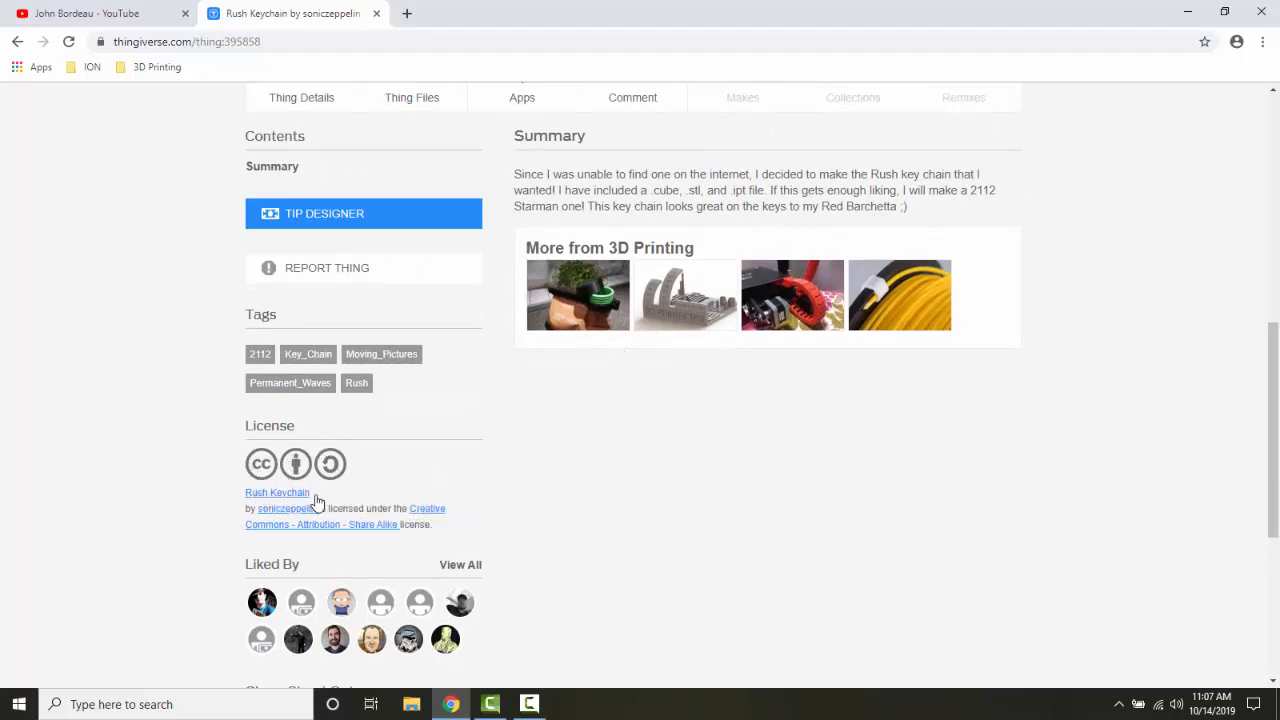
{"action": "mouse_move", "coordinate": [348, 416]}
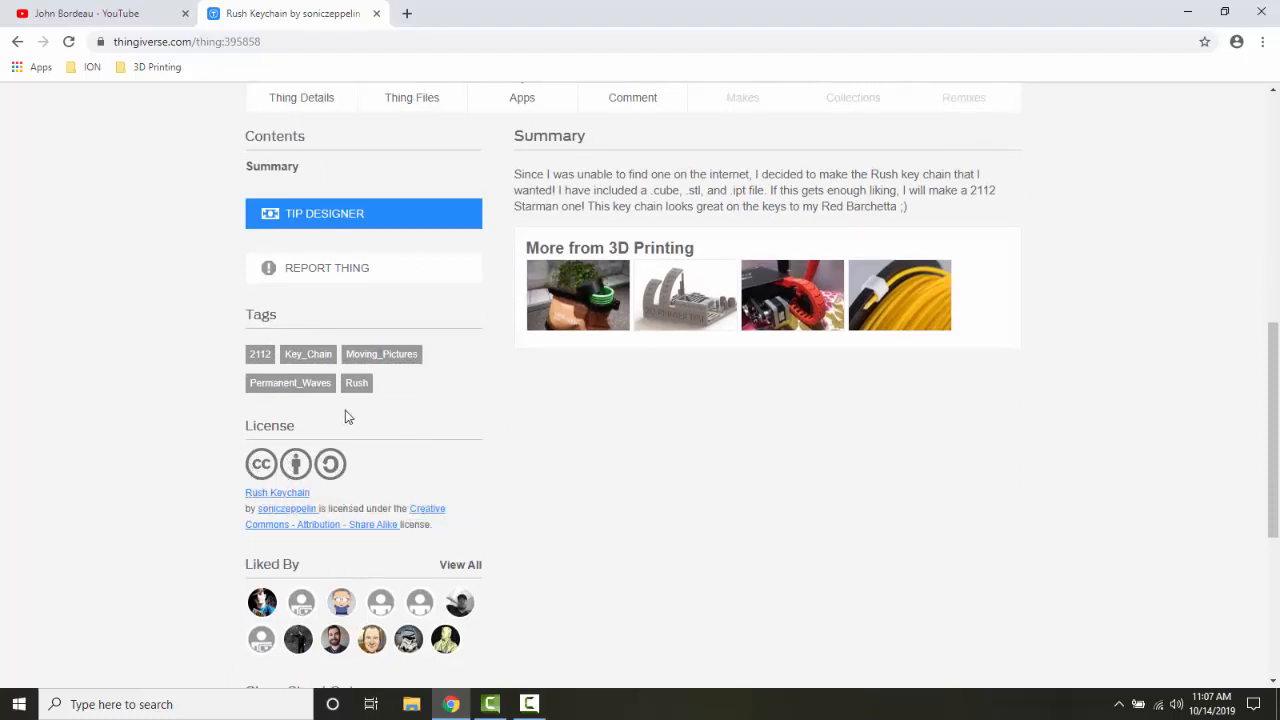
{"action": "mouse_move", "coordinate": [708, 452]}
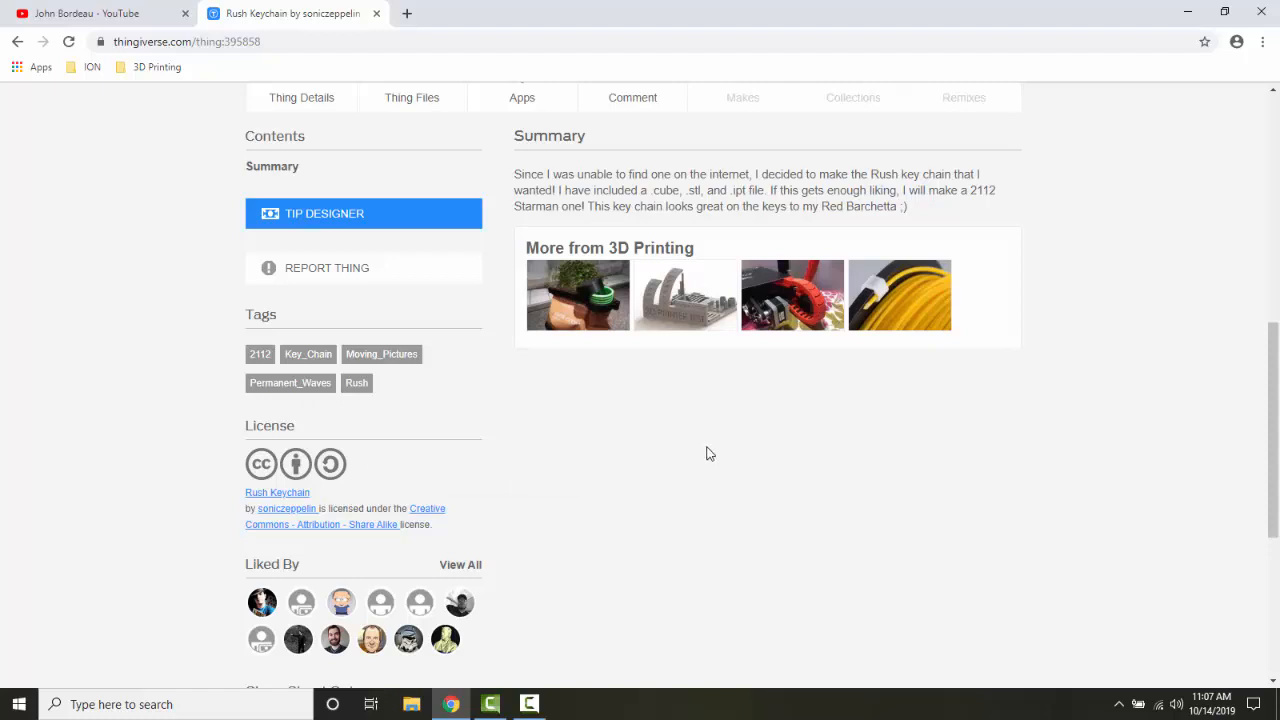
{"action": "scroll", "scroll_direction": "up", "scroll_amount": 3}
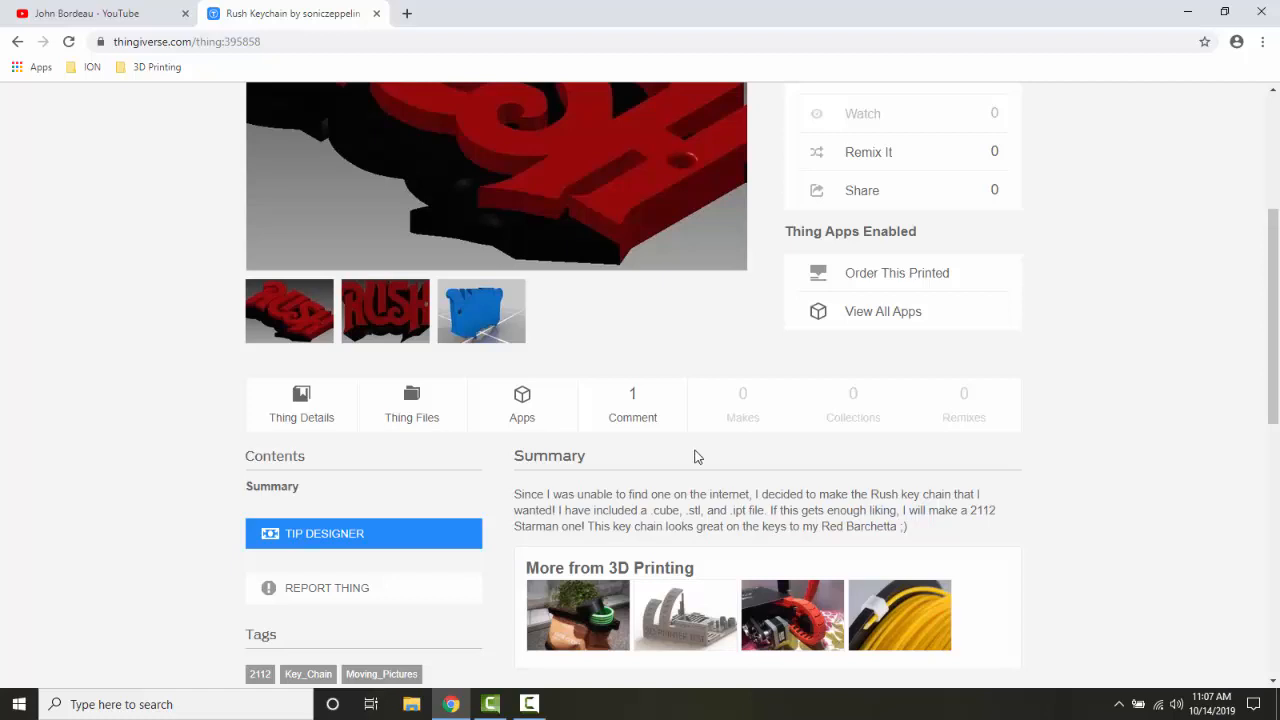
{"action": "mouse_move", "coordinate": [632, 476]}
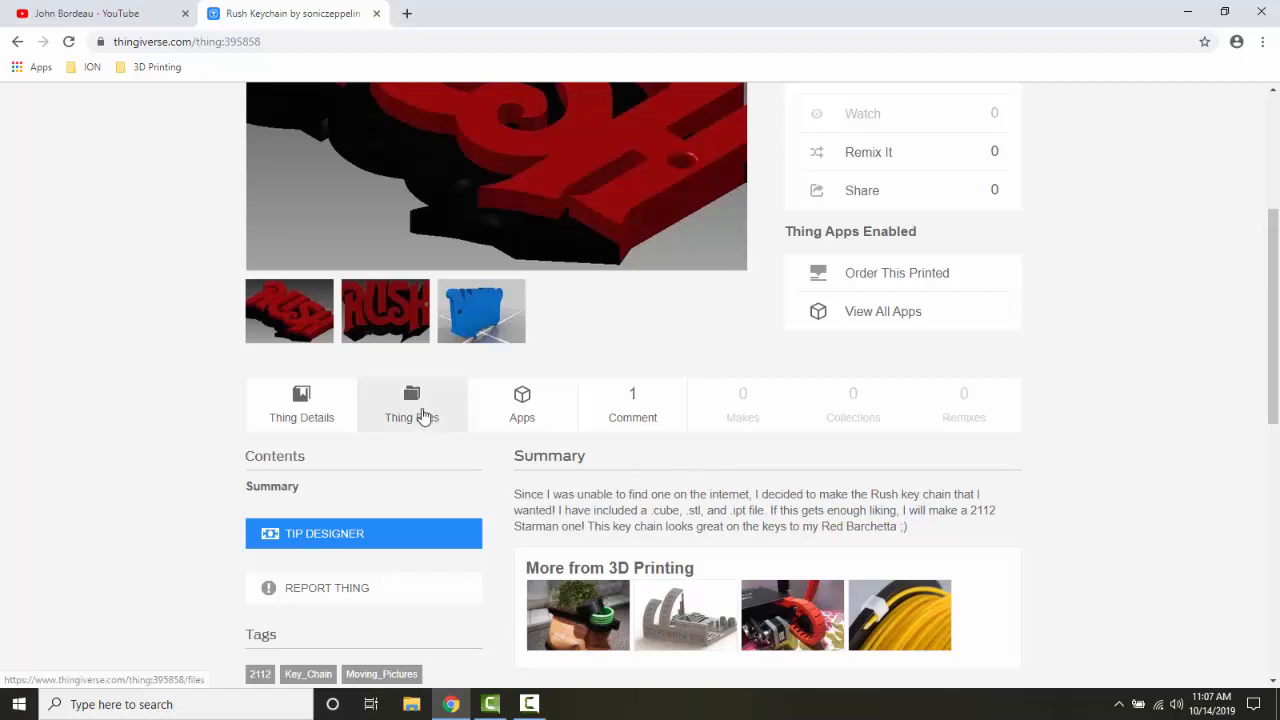
Show the Thing Files list with the keychain's cube, STL and IPT files
{"action": "left_click", "coordinate": [412, 404]}
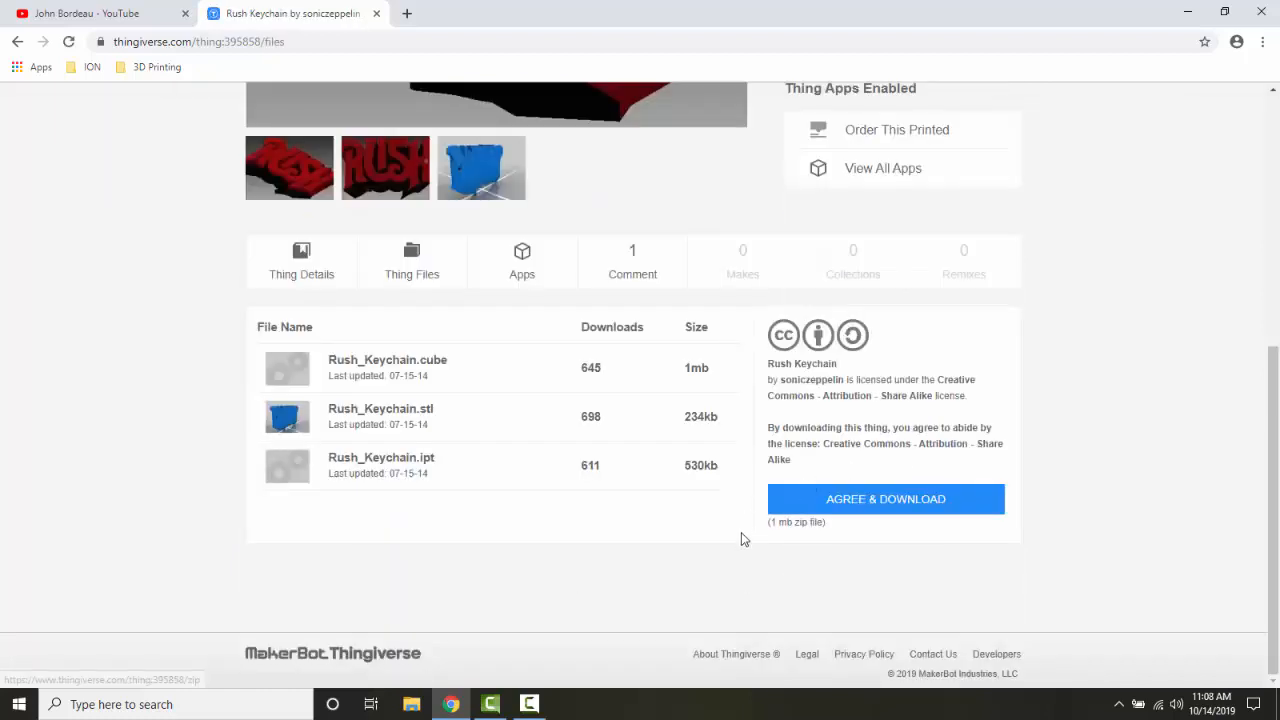
{"action": "mouse_move", "coordinate": [552, 500]}
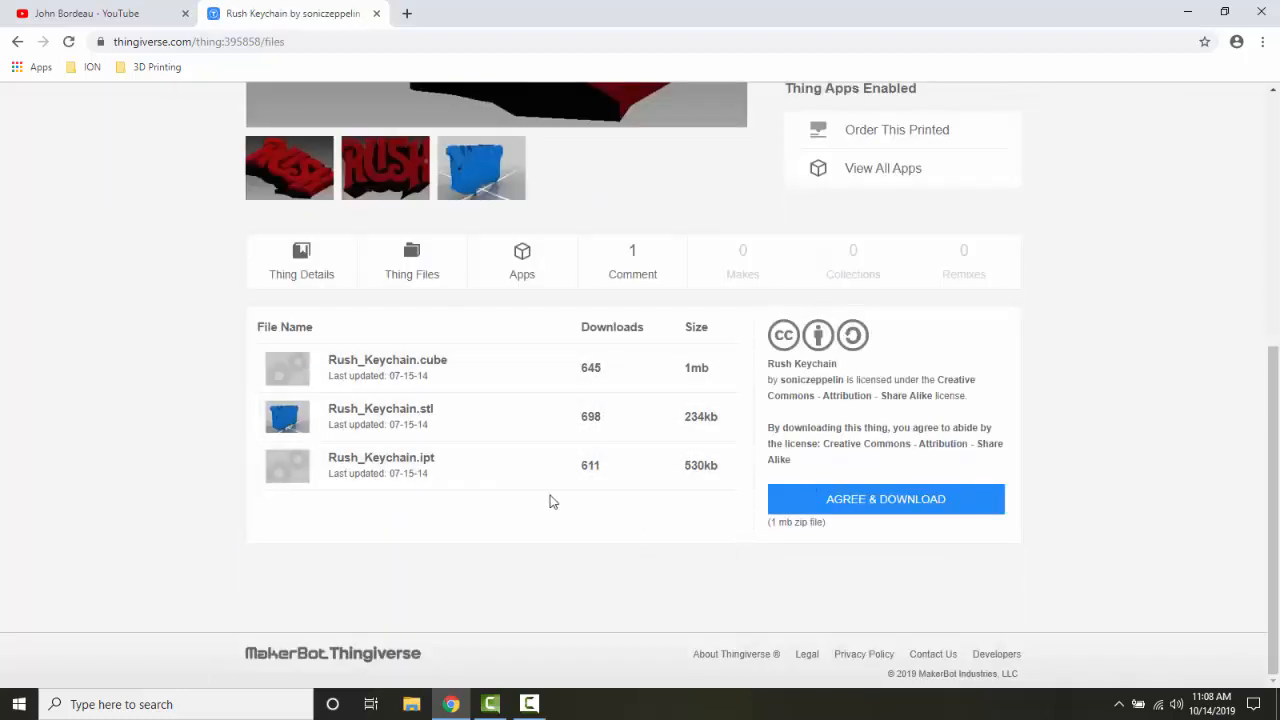
{"action": "mouse_move", "coordinate": [516, 508]}
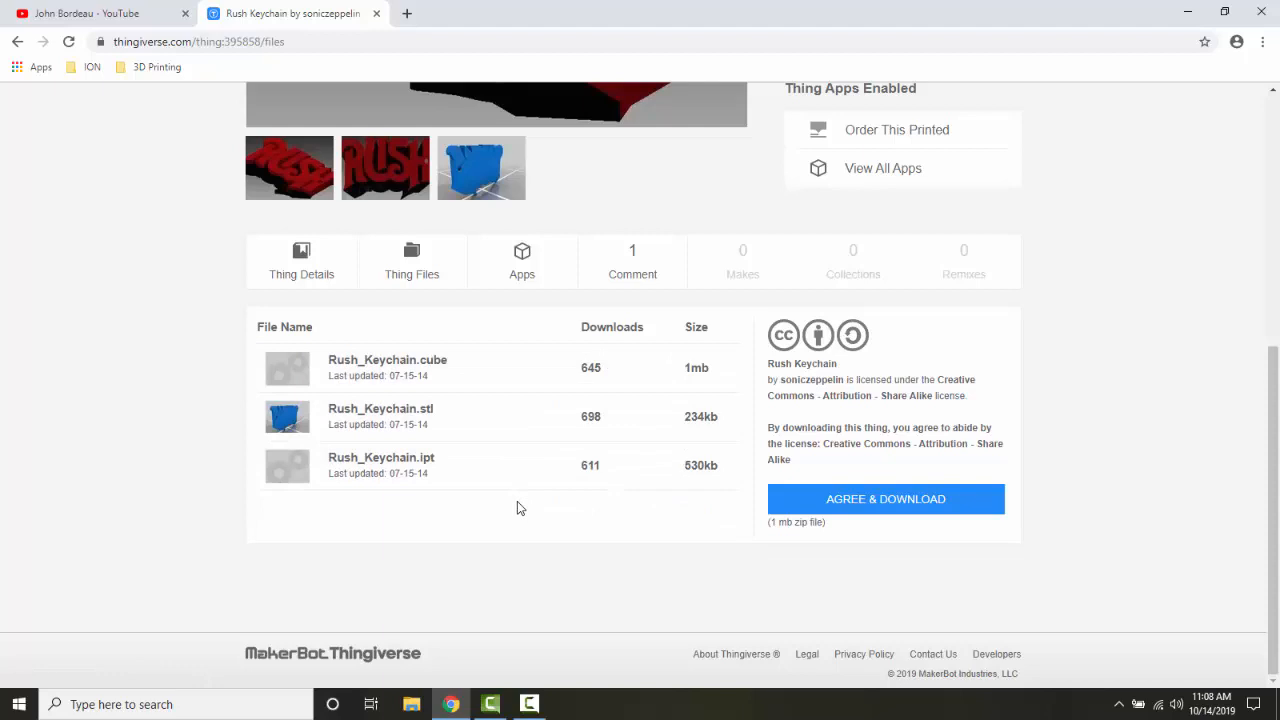
{"action": "mouse_move", "coordinate": [590, 324]}
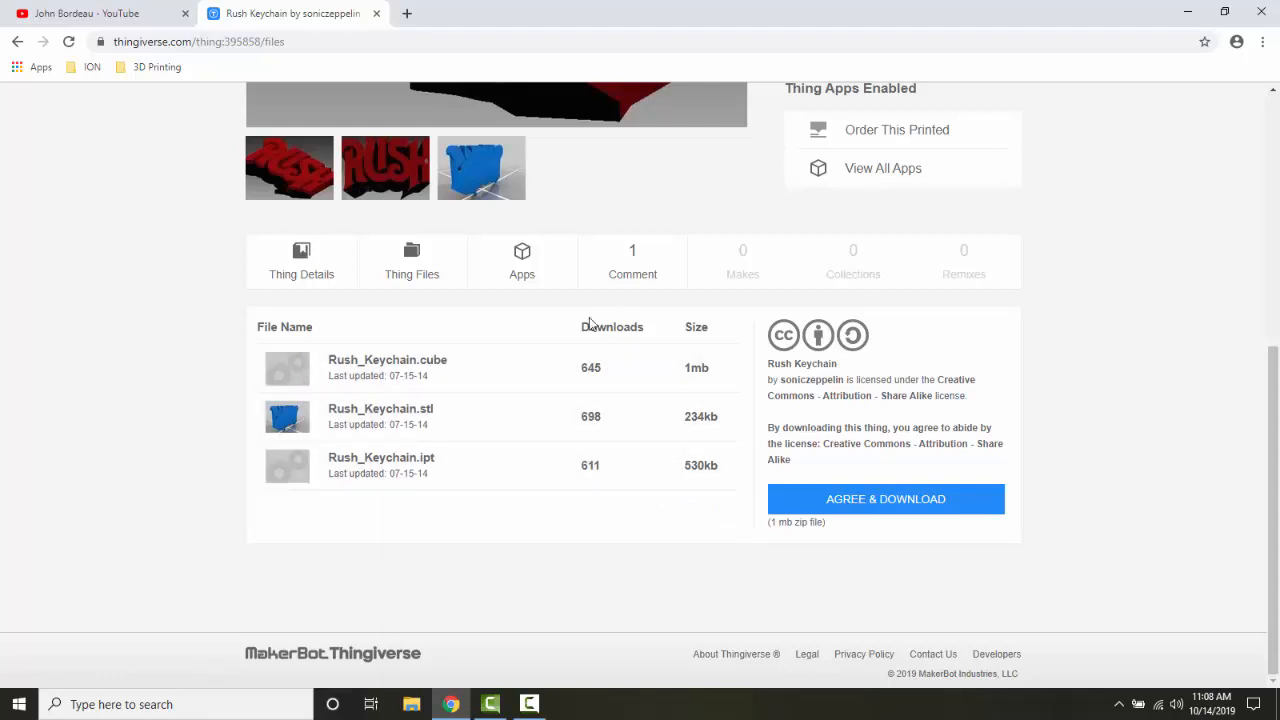
{"action": "mouse_move", "coordinate": [604, 480]}
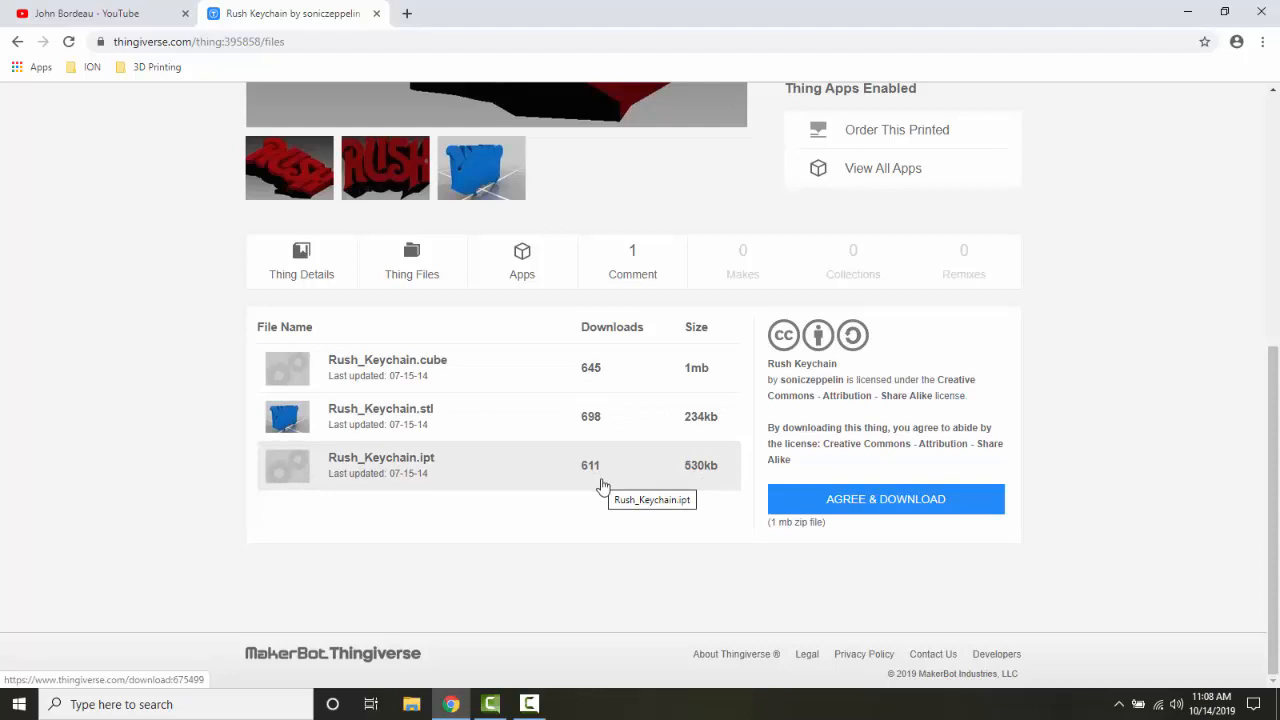
{"action": "mouse_move", "coordinate": [600, 496]}
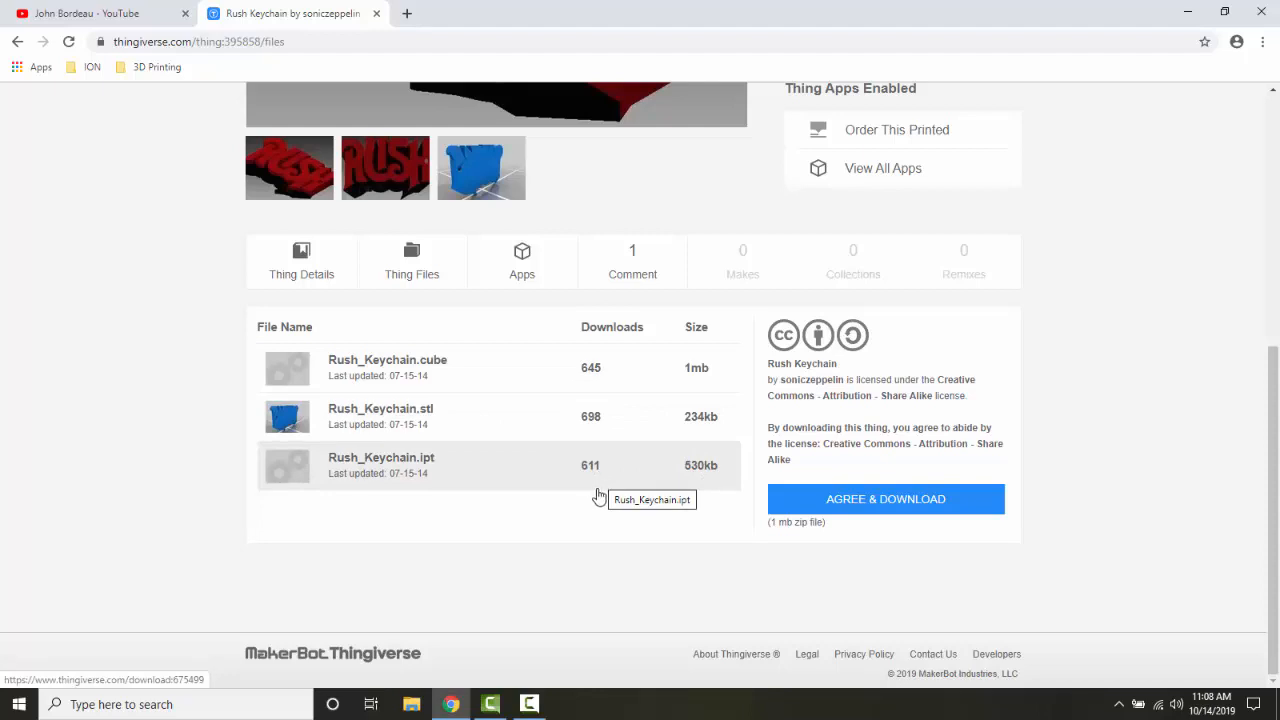
{"action": "scroll", "scroll_direction": "up", "scroll_amount": 3}
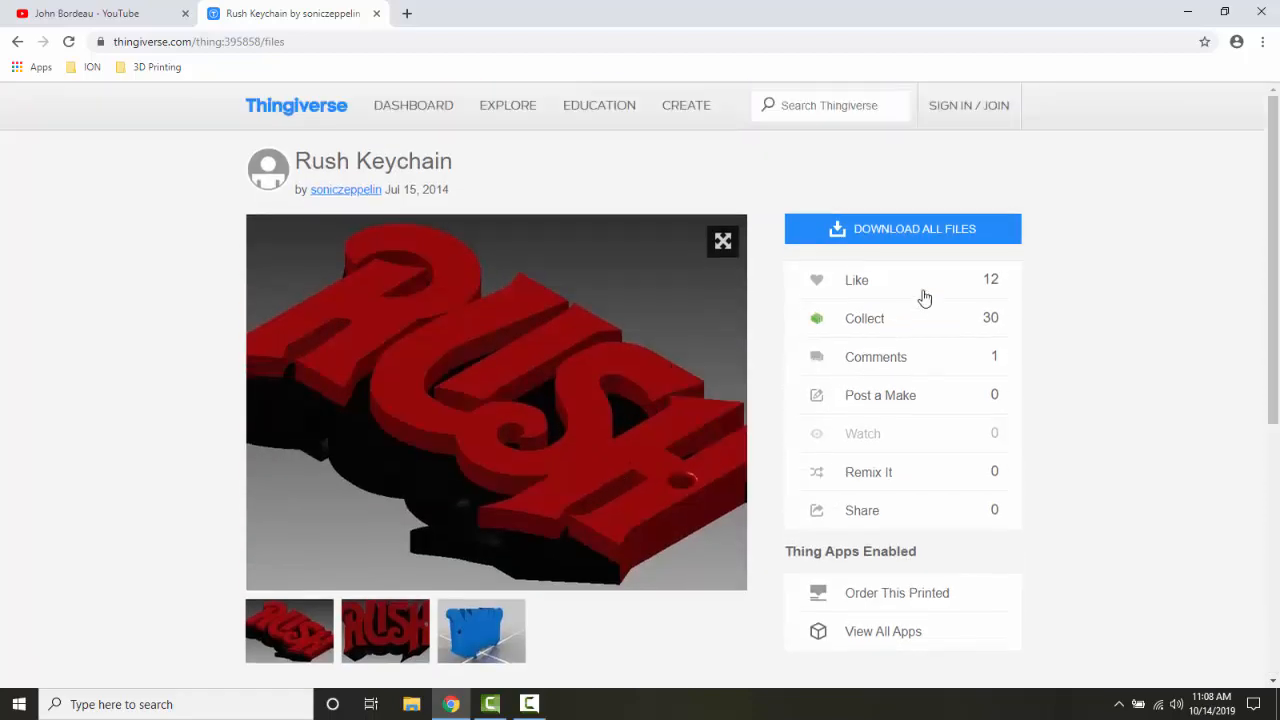
{"action": "scroll", "scroll_direction": "down", "scroll_amount": 3}
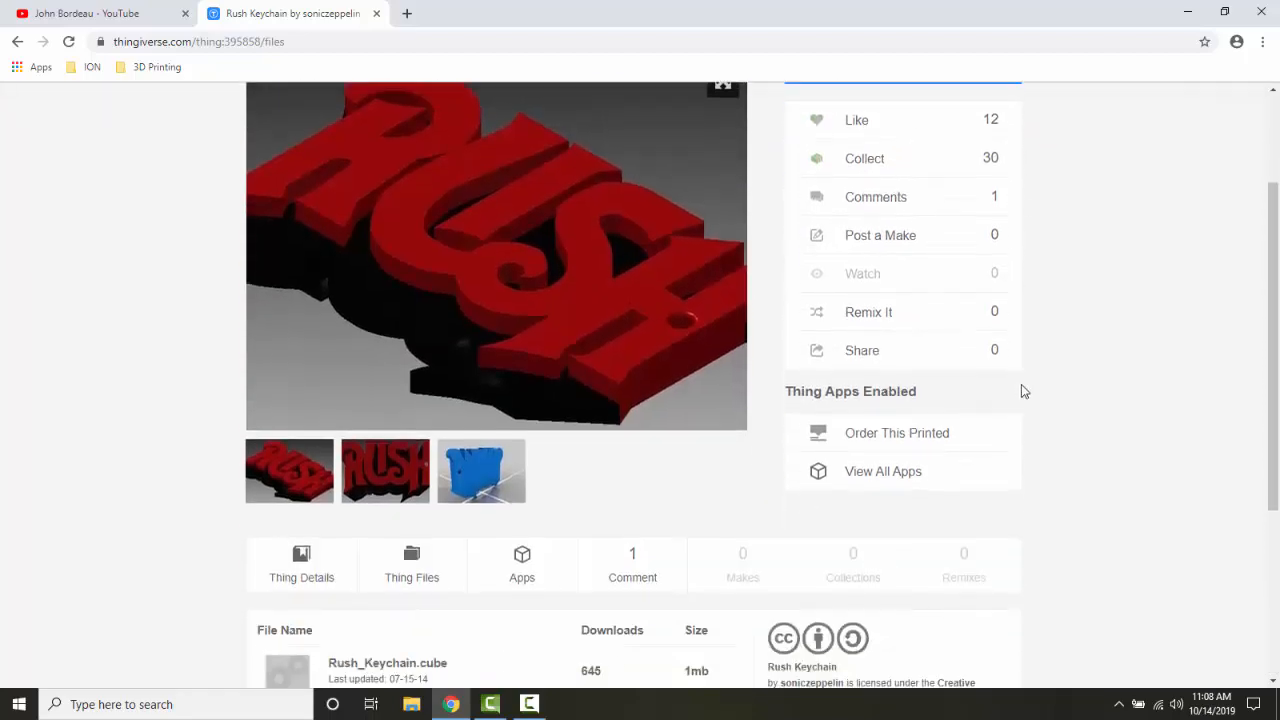
{"action": "scroll", "scroll_direction": "down", "scroll_amount": 3}
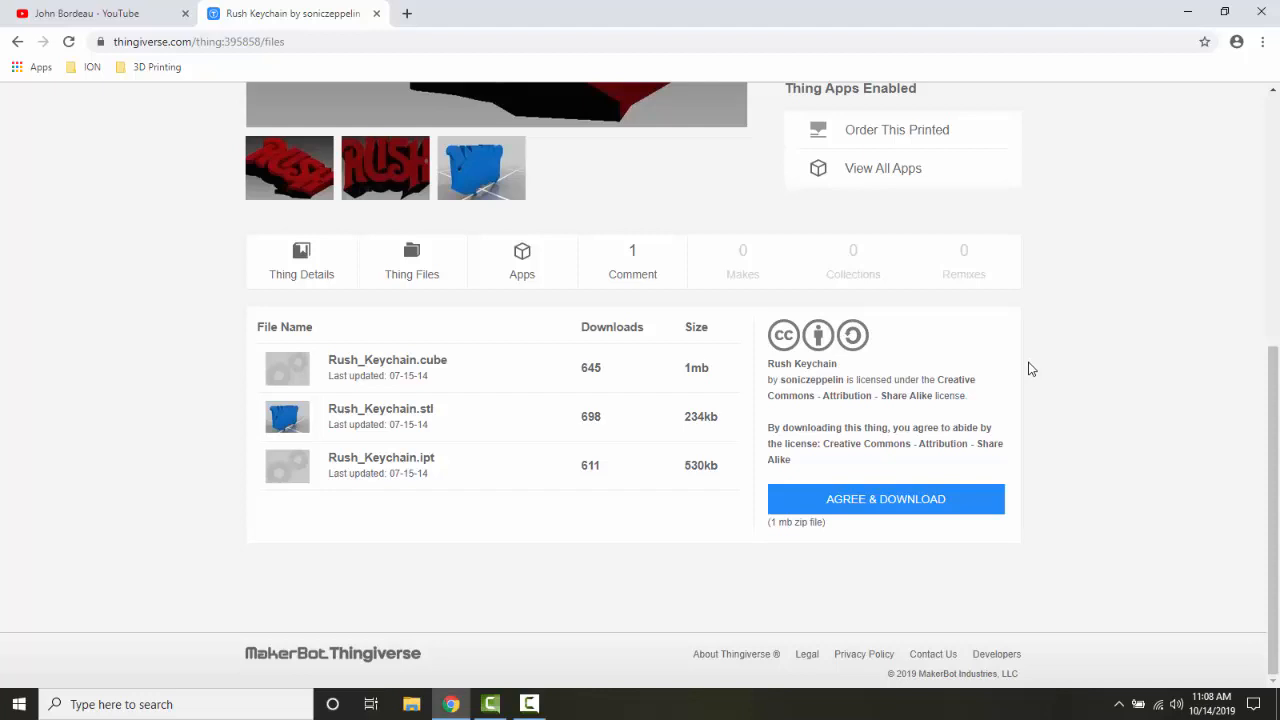
{"action": "mouse_move", "coordinate": [416, 418]}
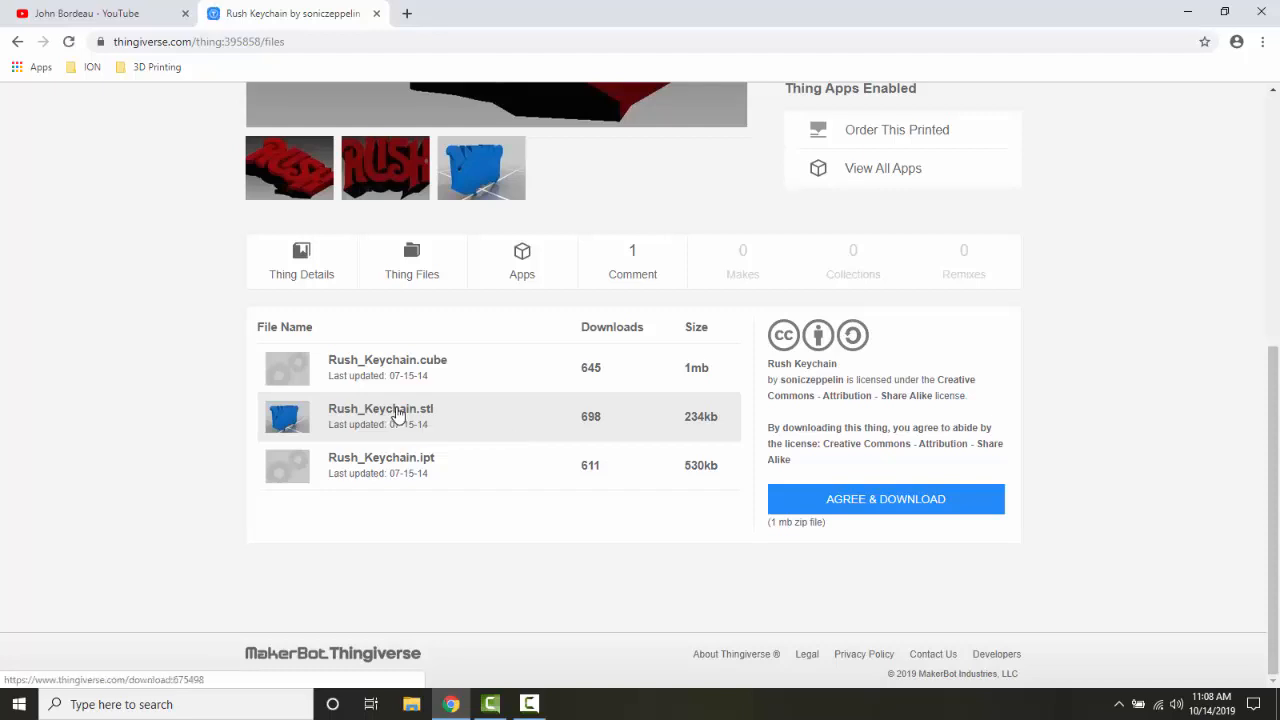
Download Rush_Keychain.stl and open the finished download's options
{"action": "left_click", "coordinate": [380, 408]}
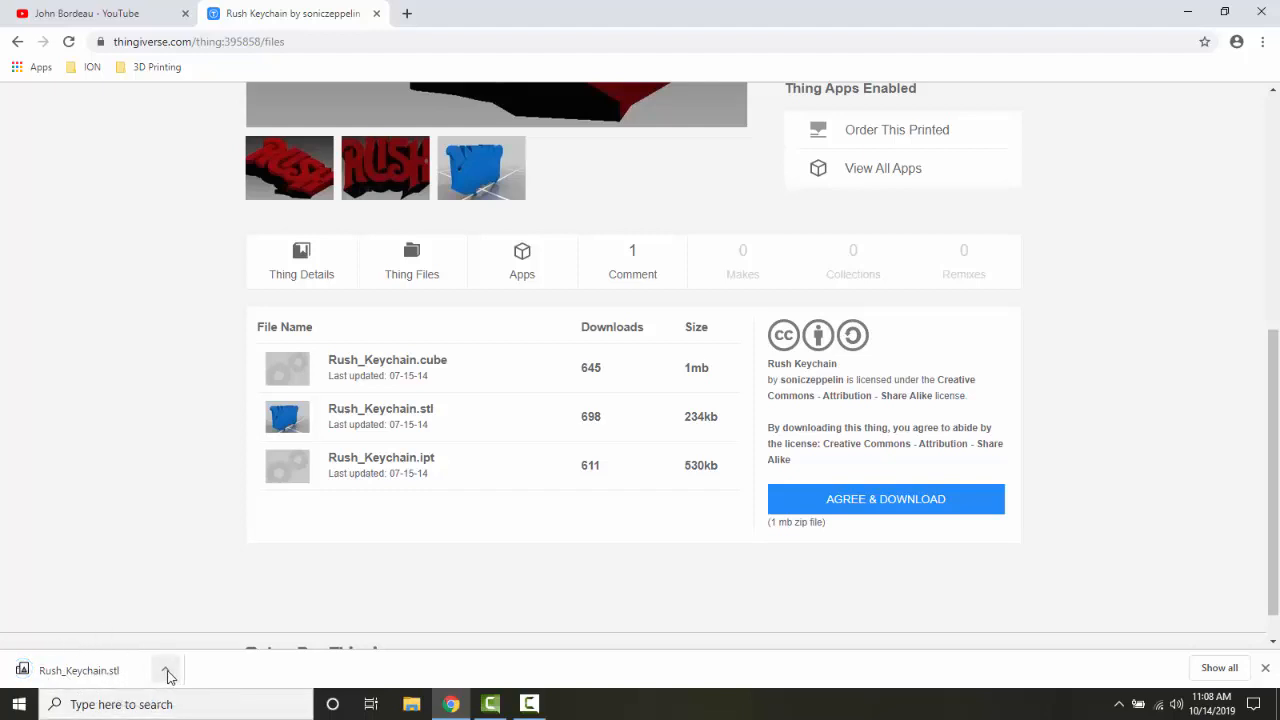
{"action": "left_click", "coordinate": [168, 670]}
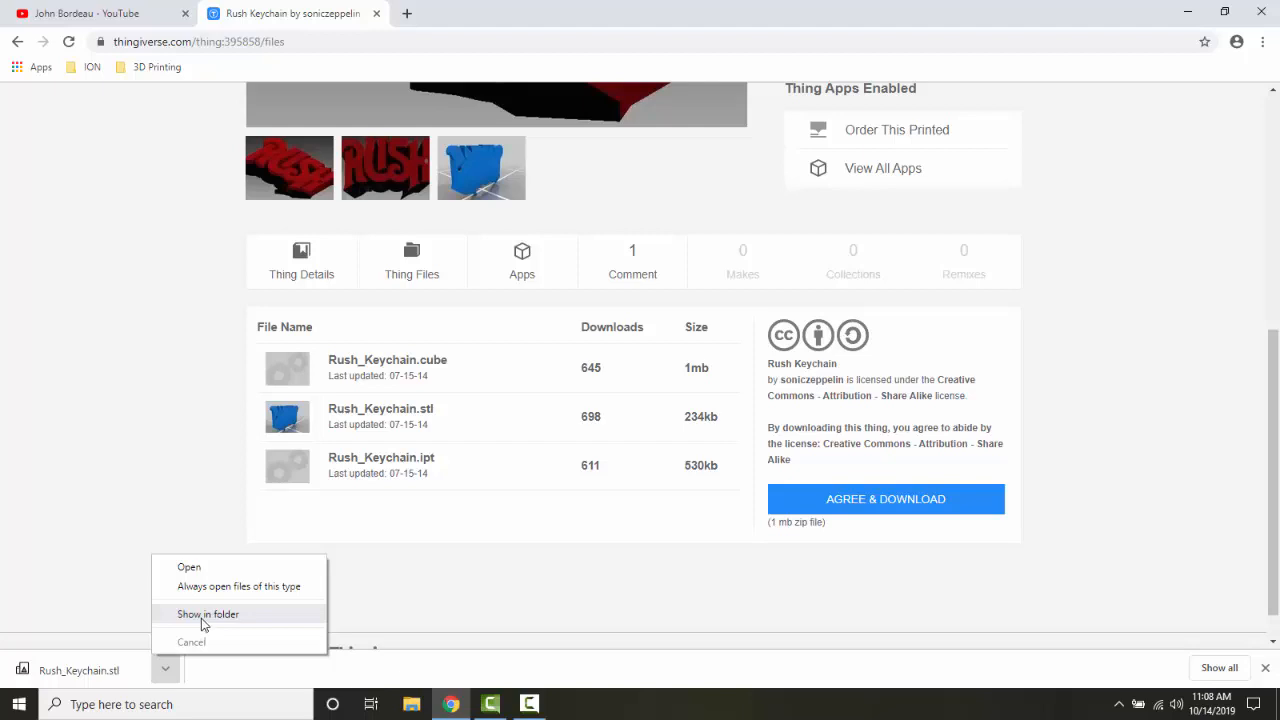
Reveal Rush_Keychain.stl in the Downloads folder and bring up its file actions to copy it
{"action": "left_click", "coordinate": [208, 612]}
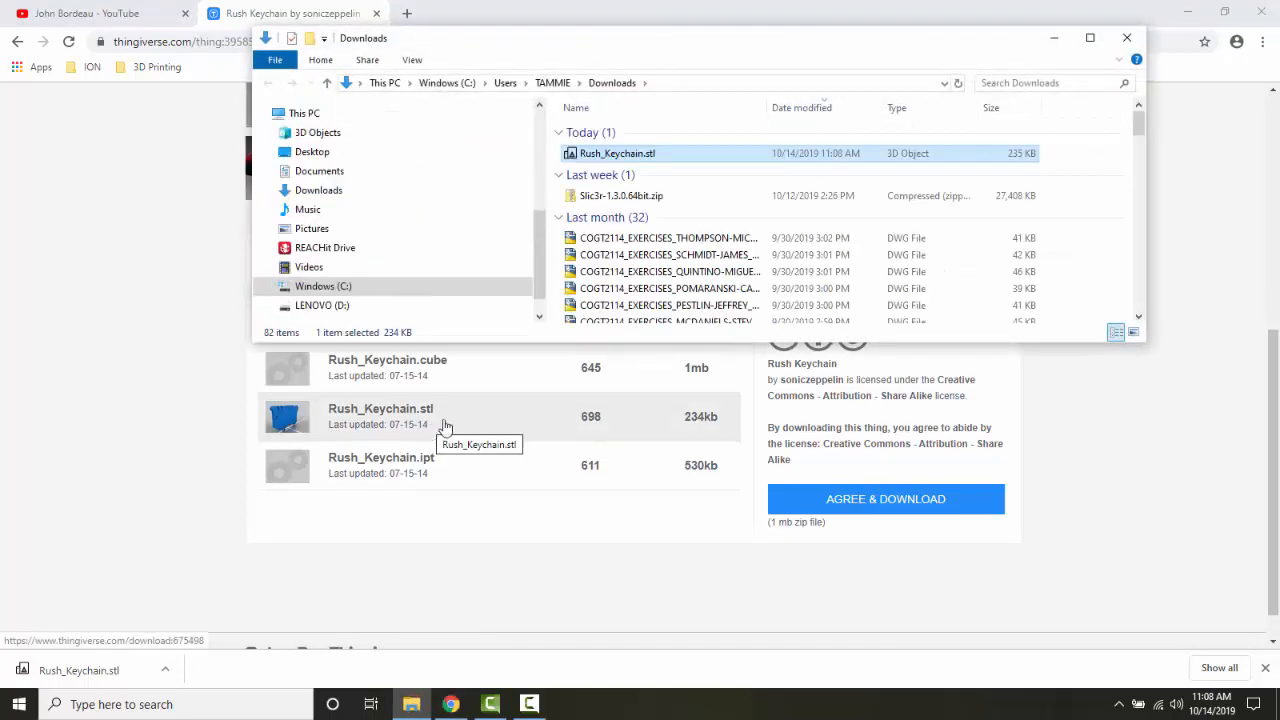
{"action": "mouse_move", "coordinate": [616, 152]}
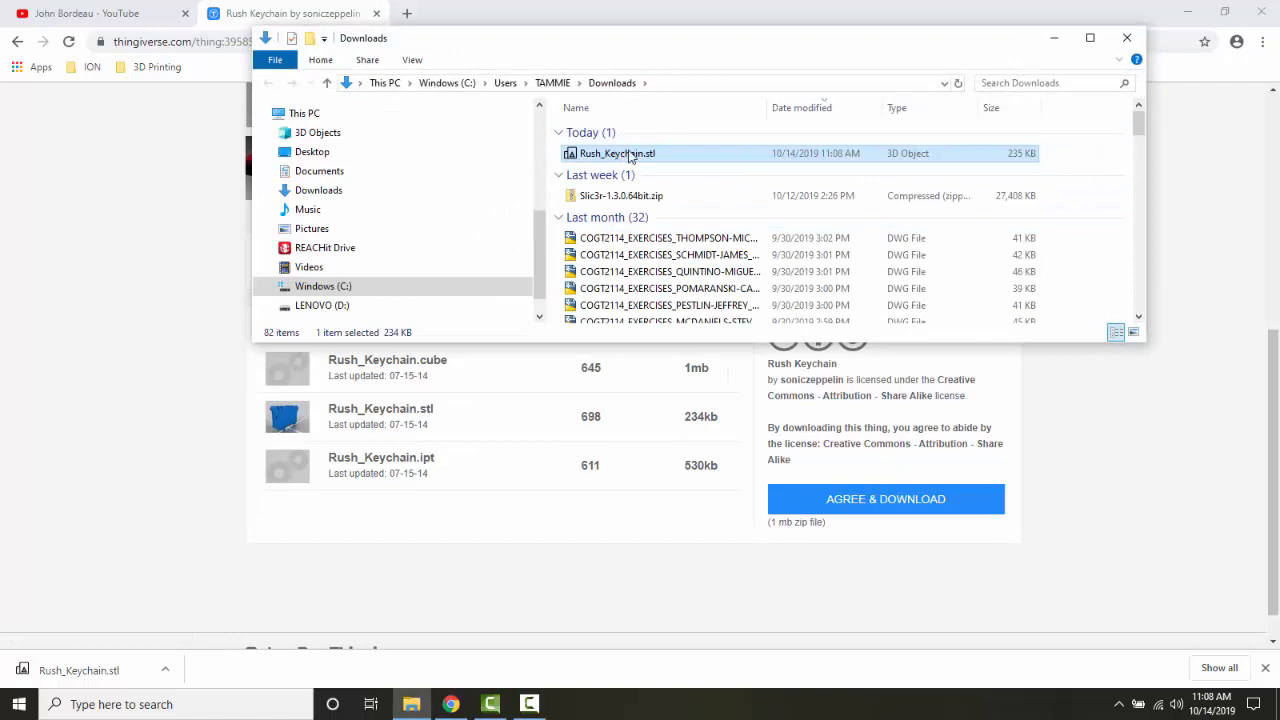
{"action": "mouse_move", "coordinate": [616, 152]}
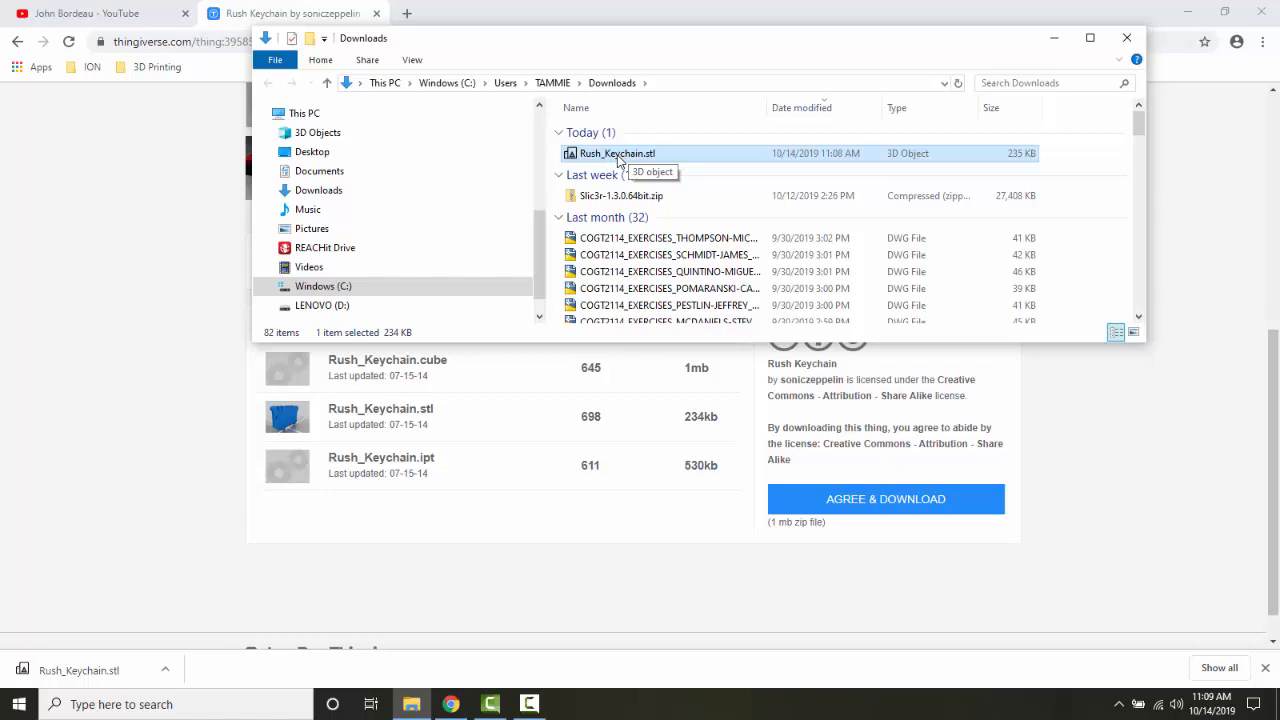
{"action": "right_click", "coordinate": [616, 152]}
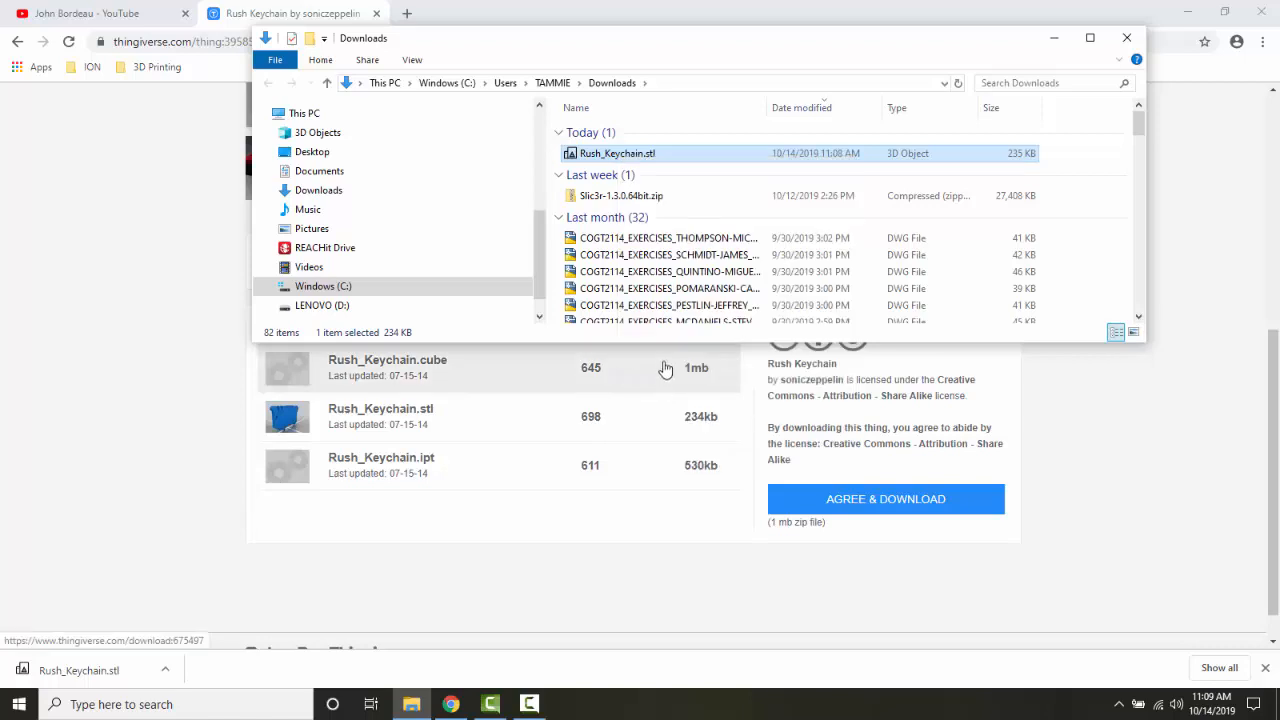
{"action": "mouse_move", "coordinate": [650, 342]}
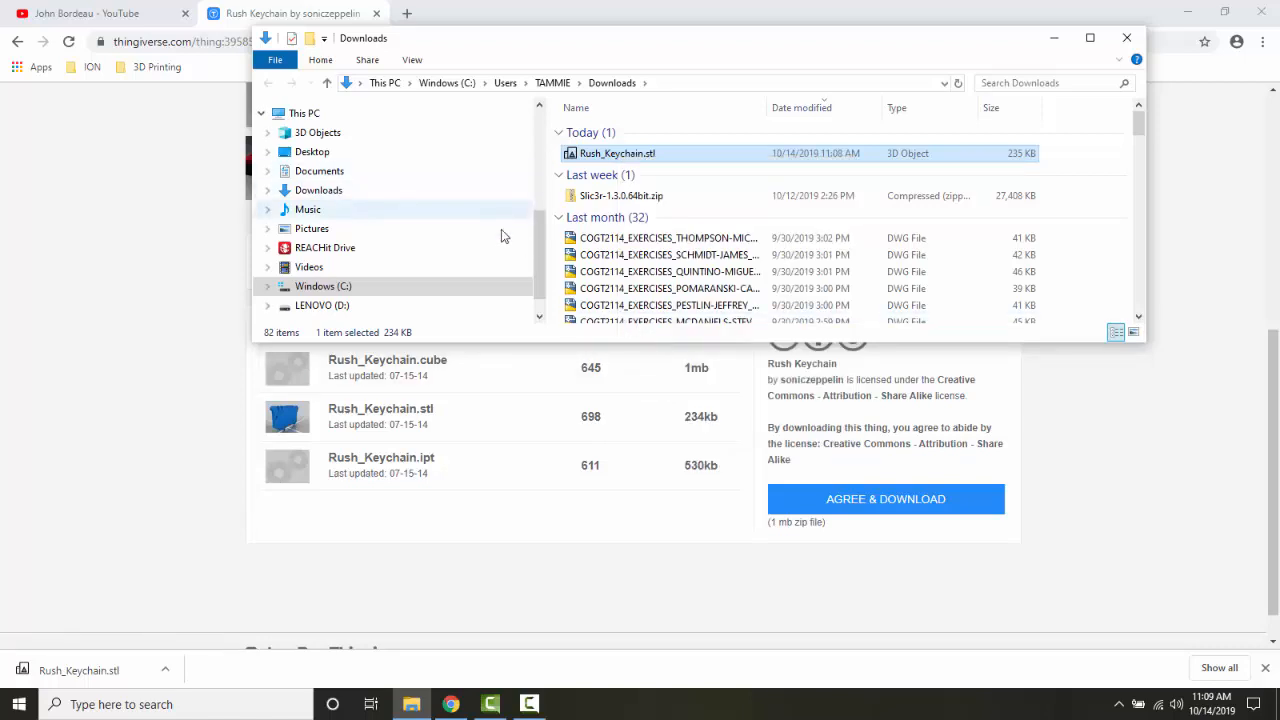
Navigate Documents to STEM1502 3D Printing's STL Files folder and paste Rush_Keychain.stl there
{"action": "scroll", "scroll_direction": "down", "scroll_amount": 3}
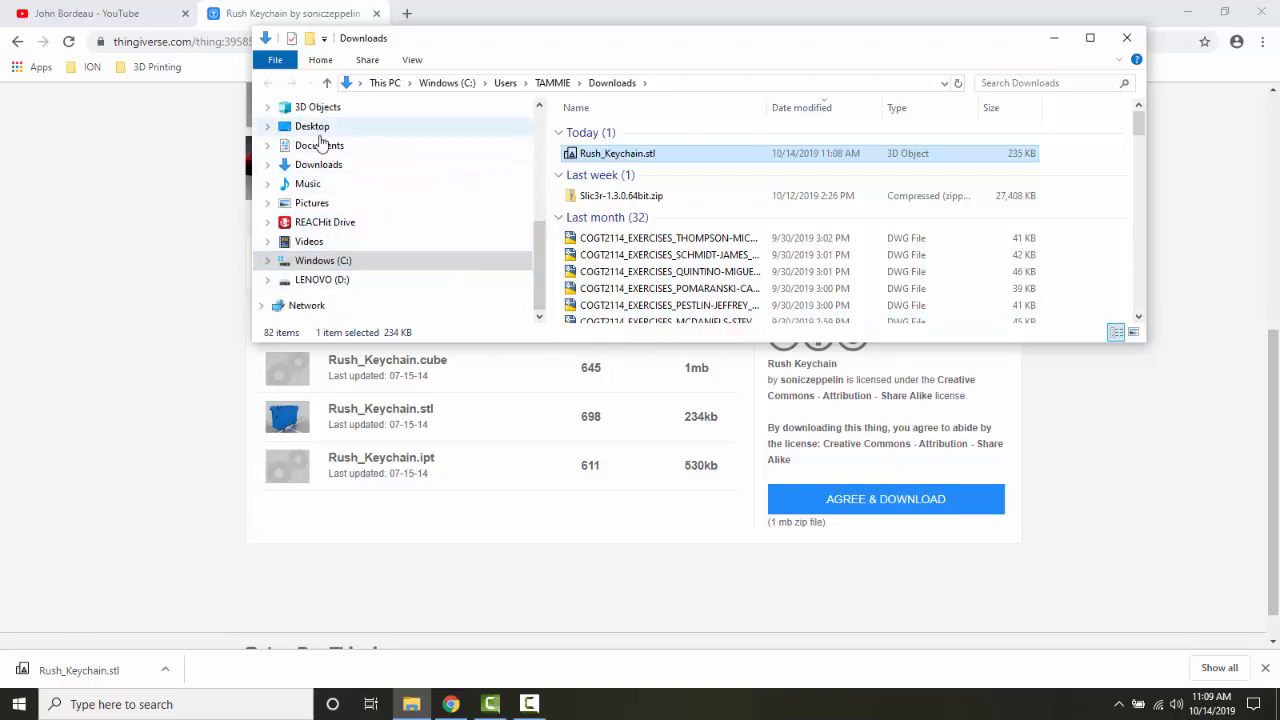
{"action": "left_click", "coordinate": [320, 144]}
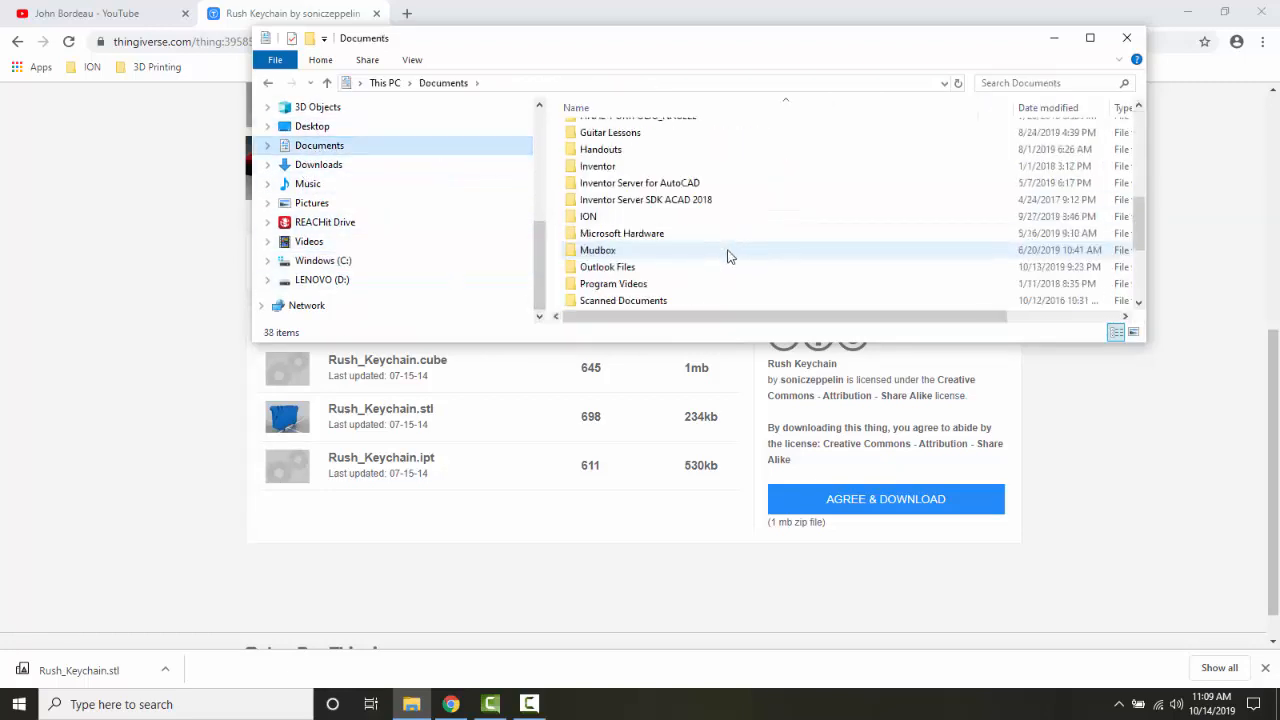
{"action": "scroll", "scroll_direction": "down", "scroll_amount": 3}
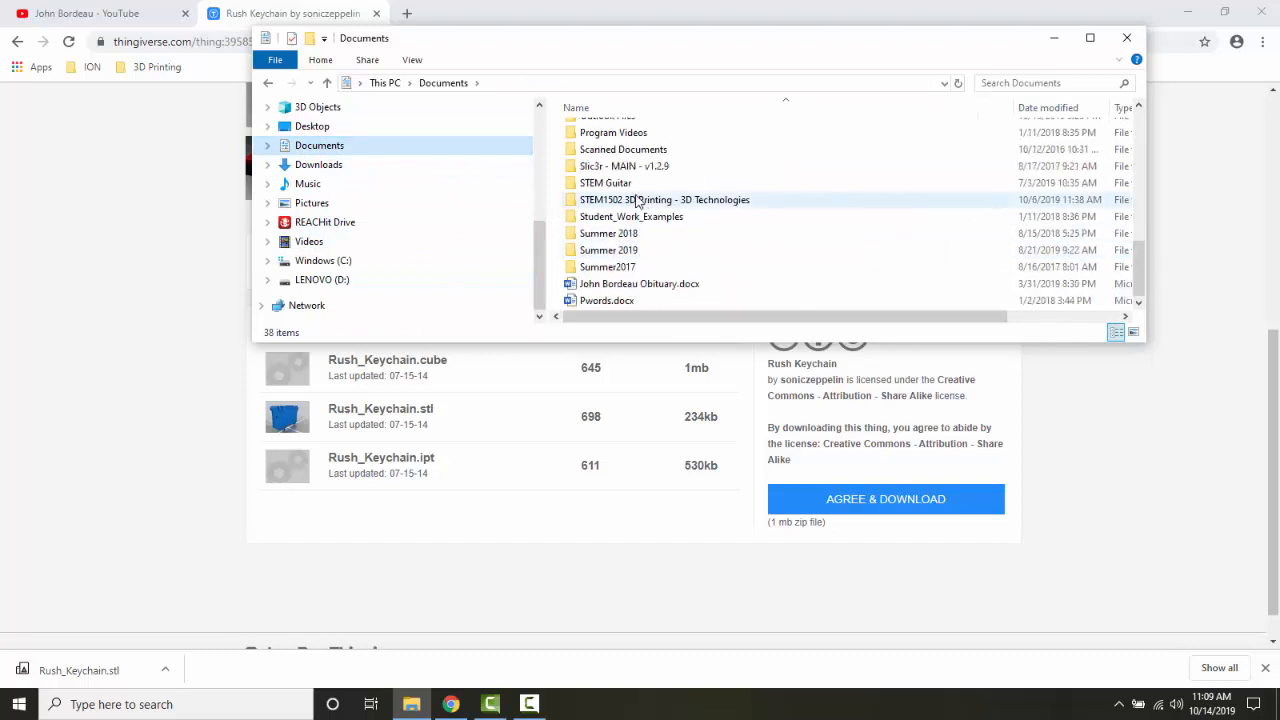
{"action": "double_click", "coordinate": [664, 200]}
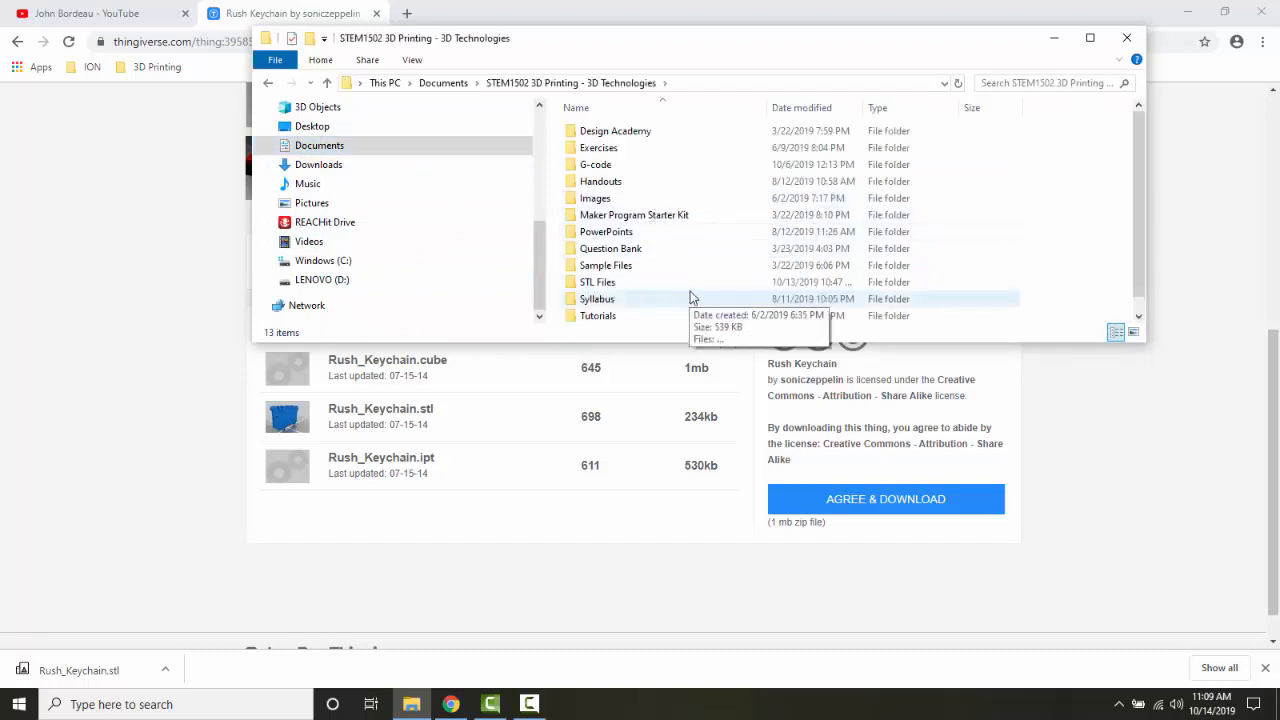
{"action": "mouse_move", "coordinate": [696, 264]}
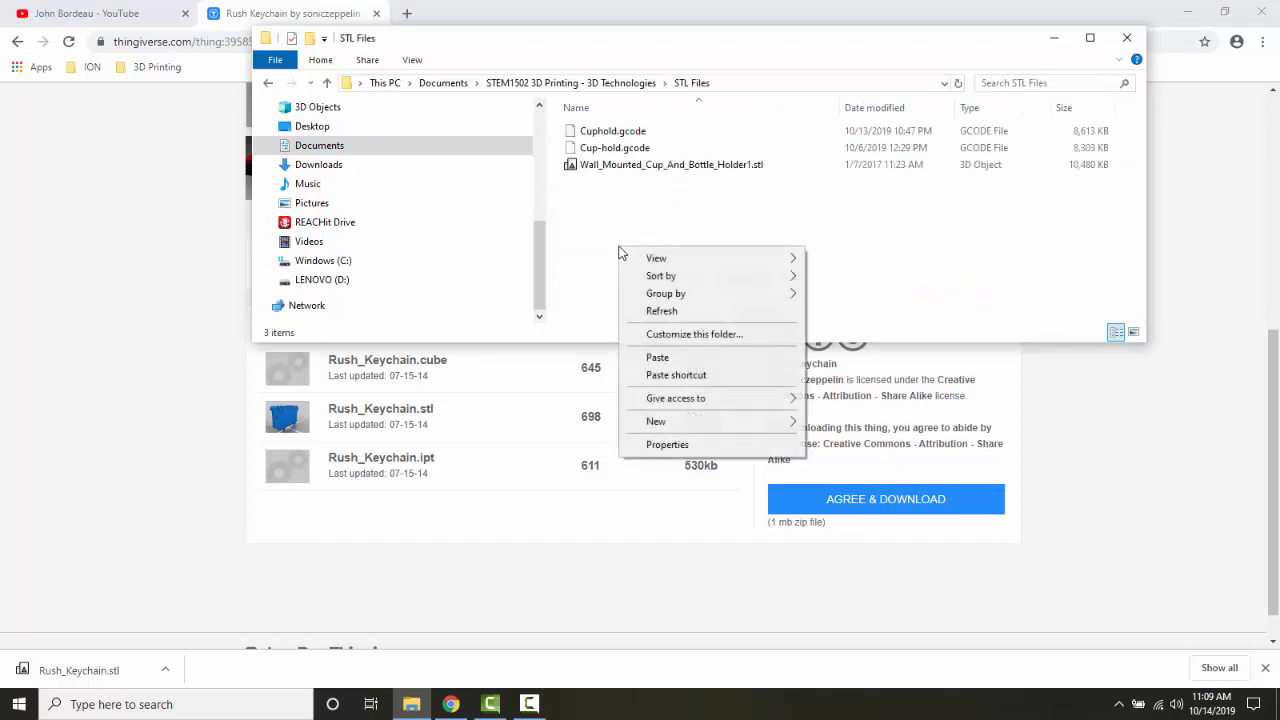
{"action": "mouse_move", "coordinate": [656, 356]}
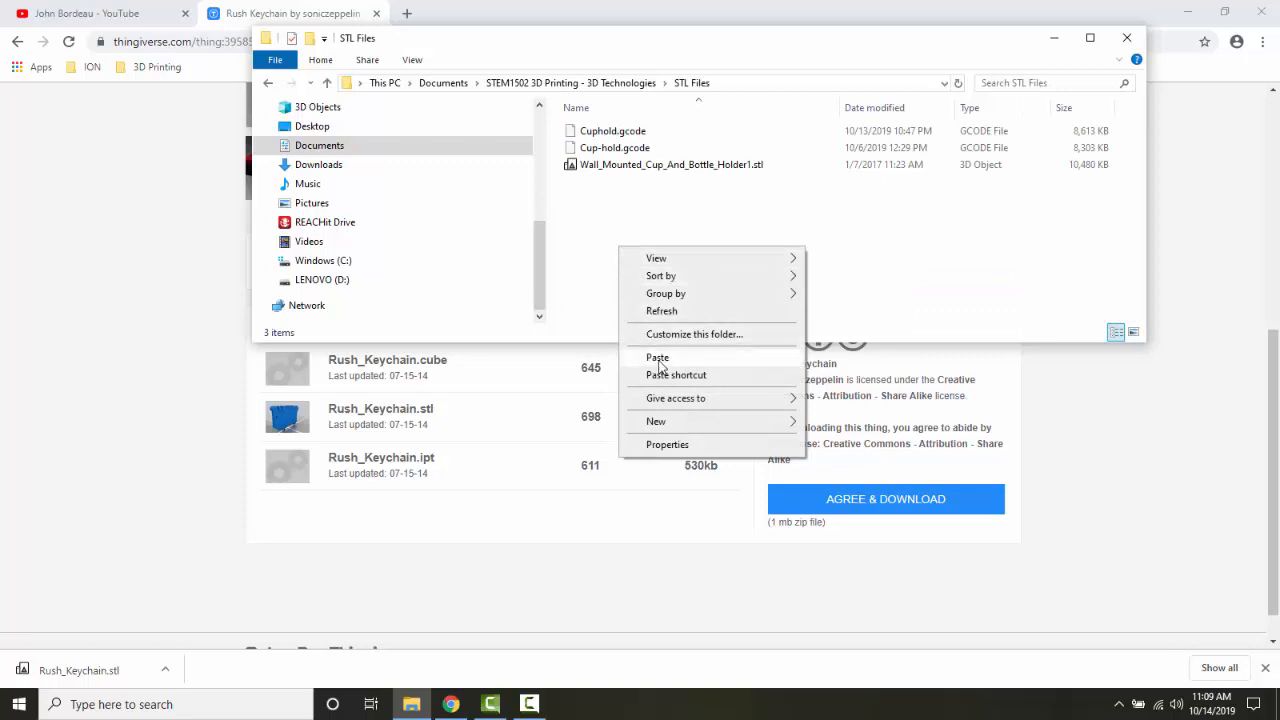
{"action": "left_click", "coordinate": [656, 358]}
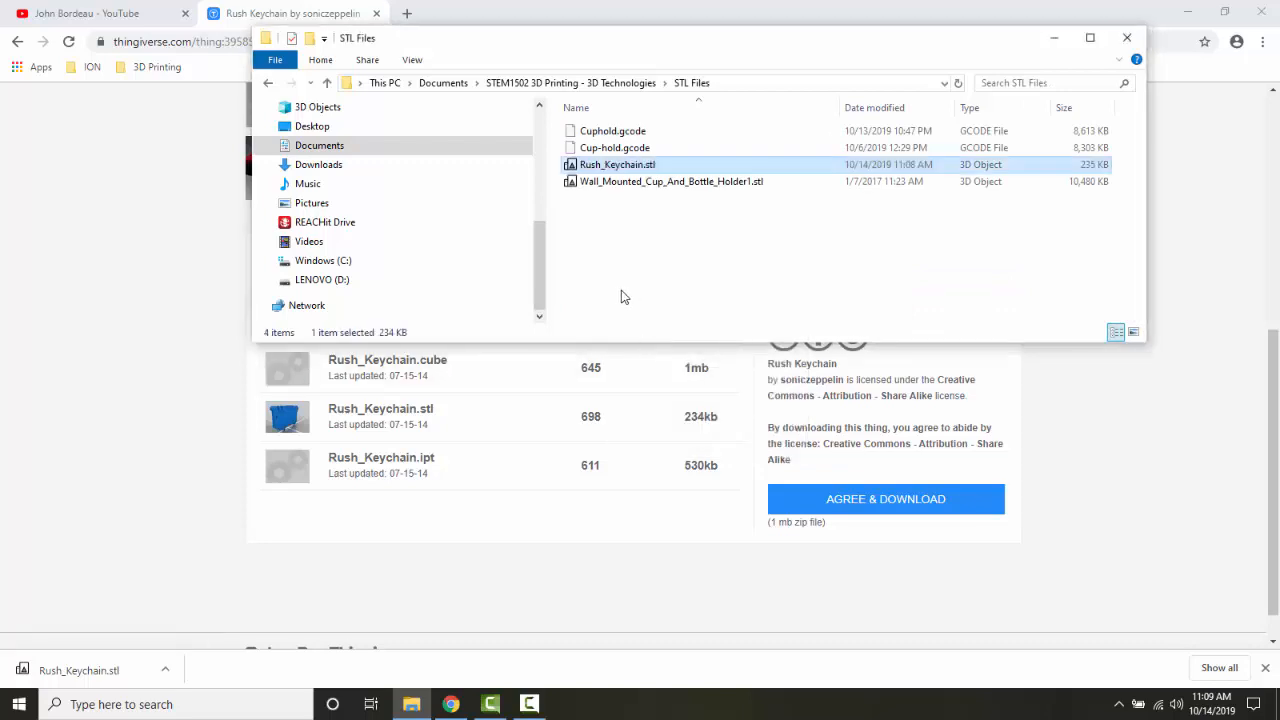
{"action": "mouse_move", "coordinate": [620, 288]}
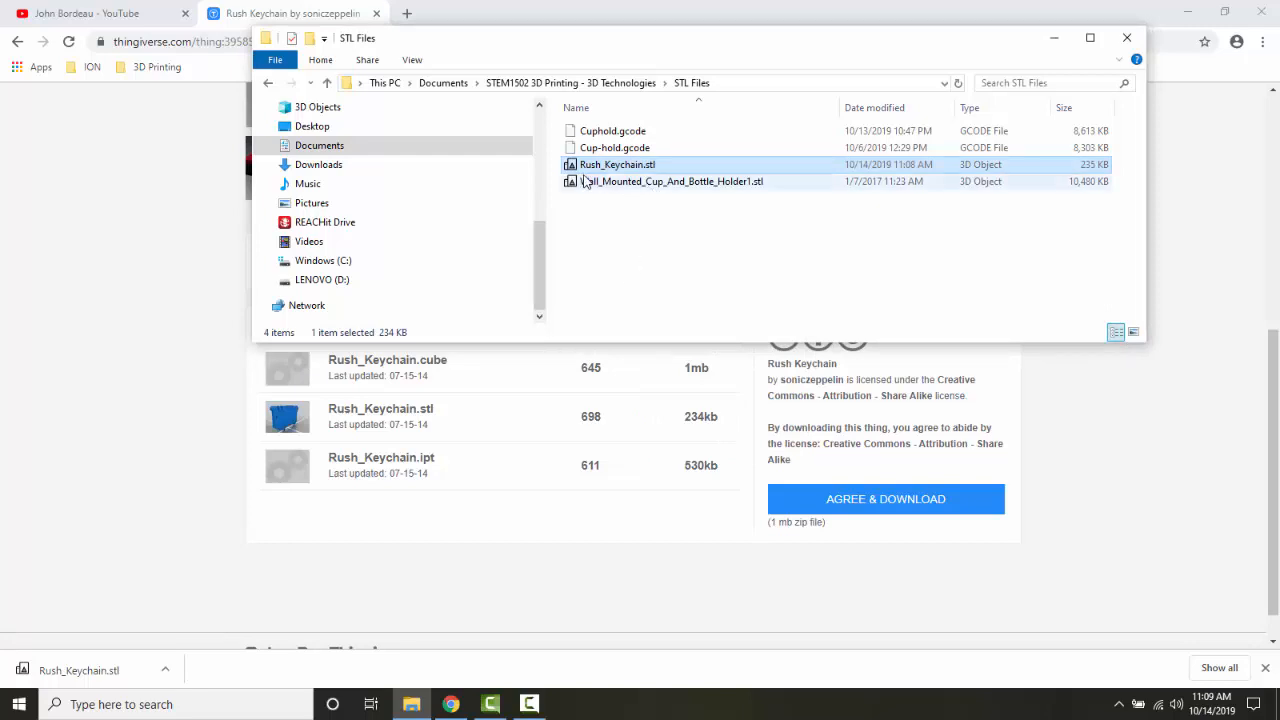
{"action": "mouse_move", "coordinate": [668, 172]}
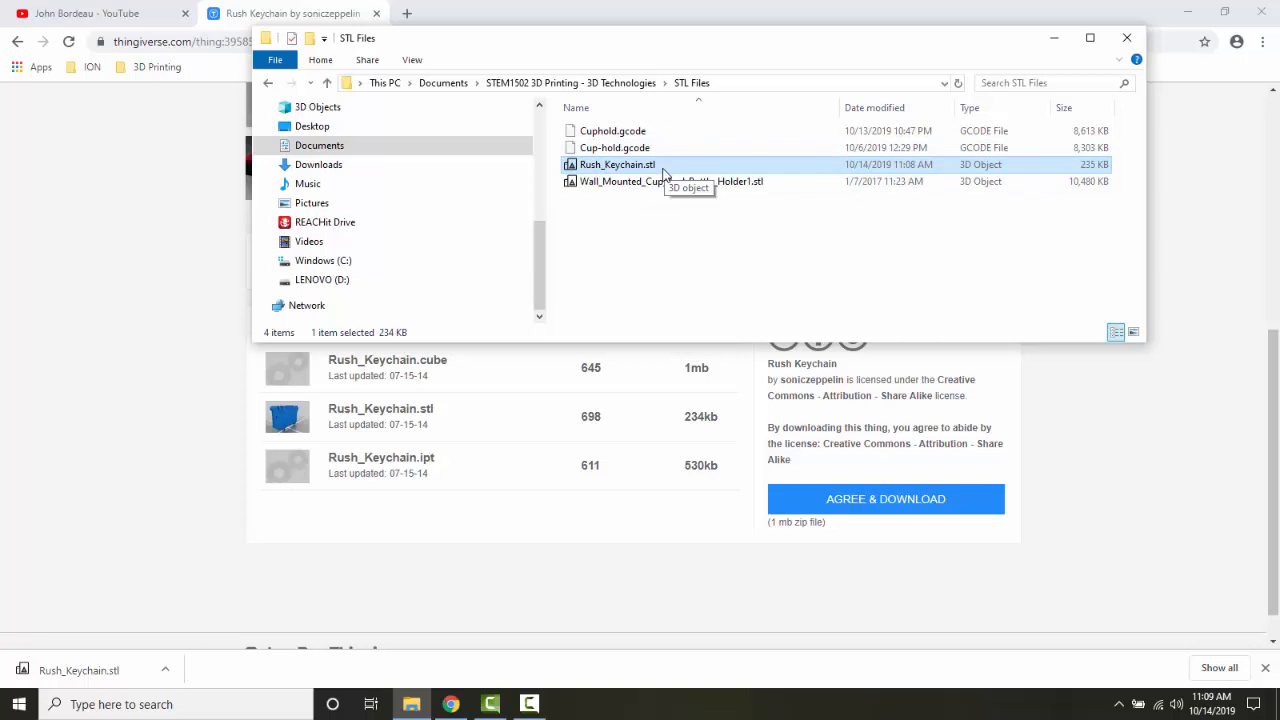
{"action": "mouse_move", "coordinate": [716, 130]}
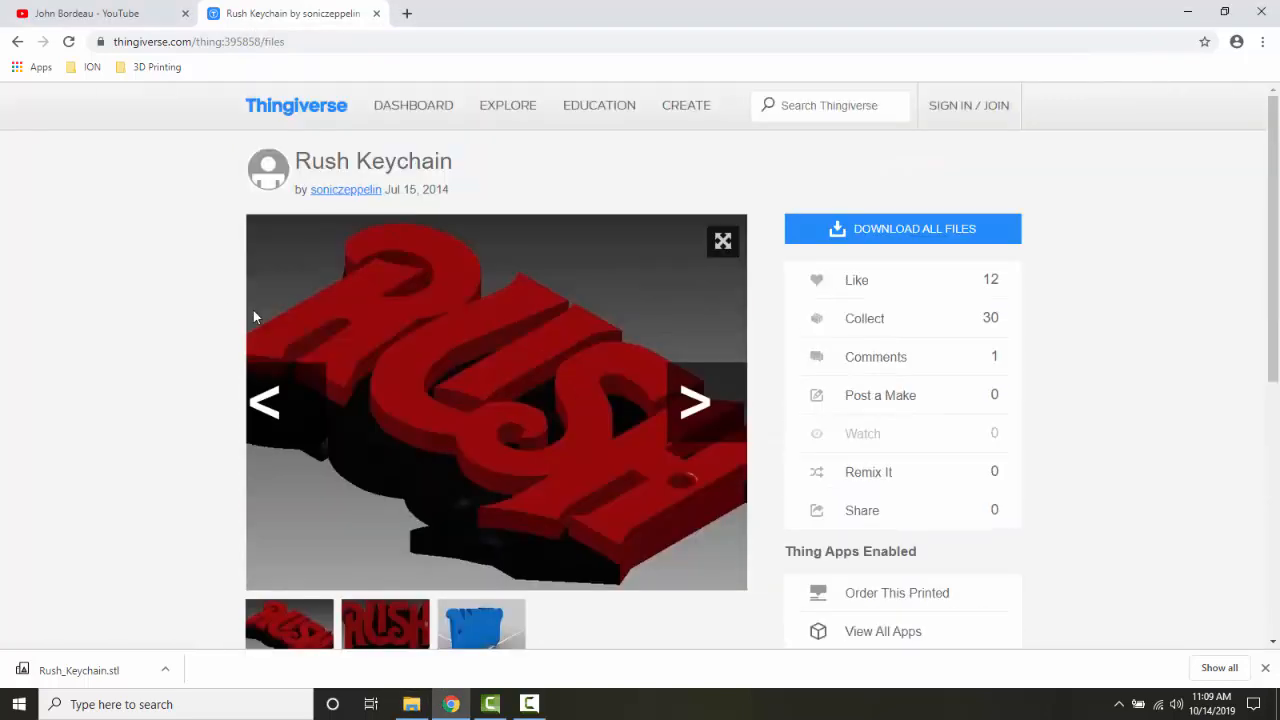
{"action": "mouse_move", "coordinate": [508, 104]}
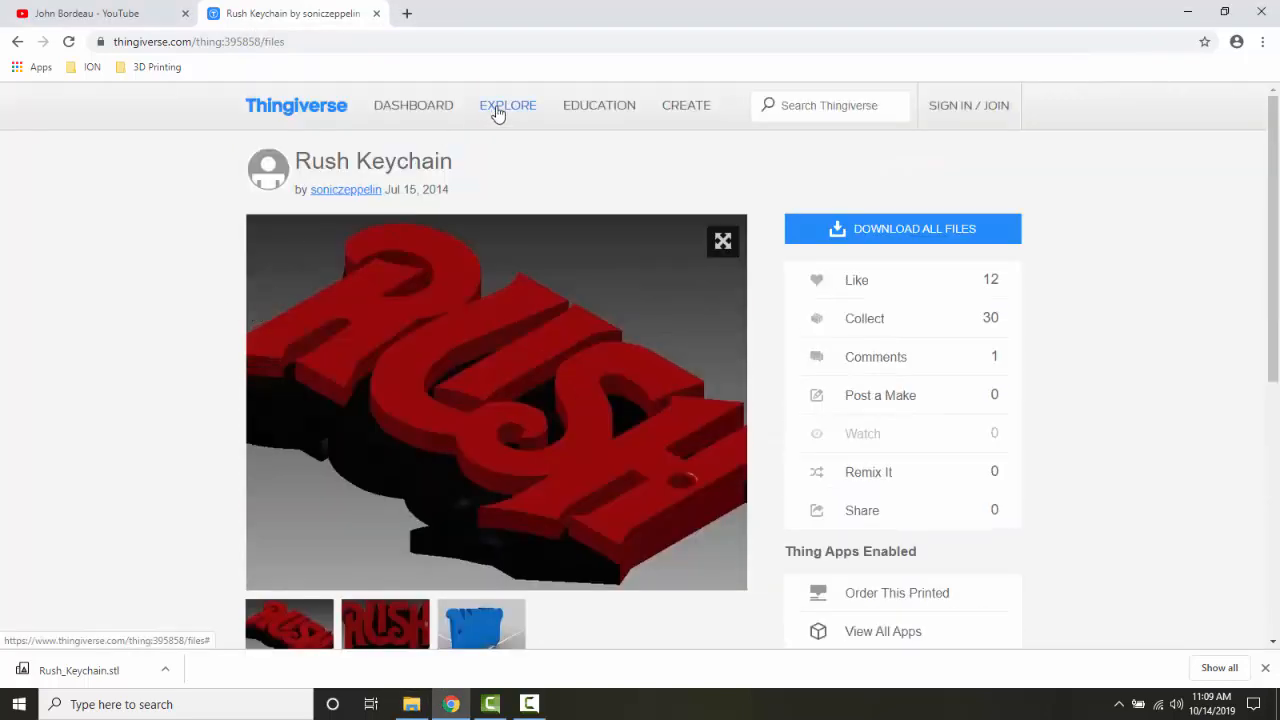